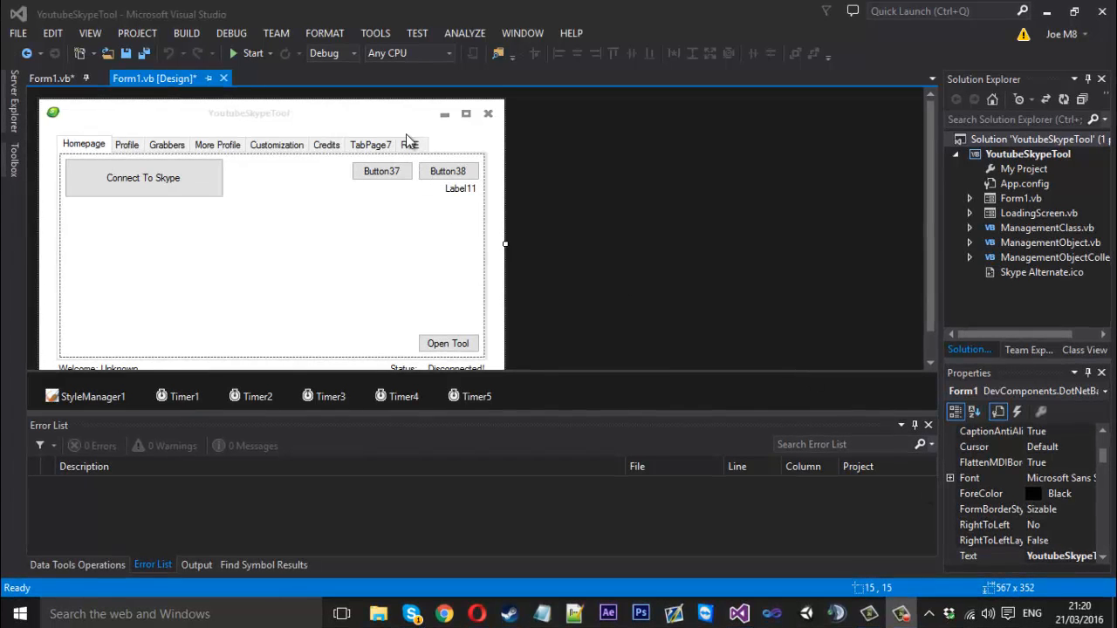
Switch to Form1's code and add a 'Public Sub getCPU()' declaration
{"action": "left_click", "coordinate": [48, 78]}
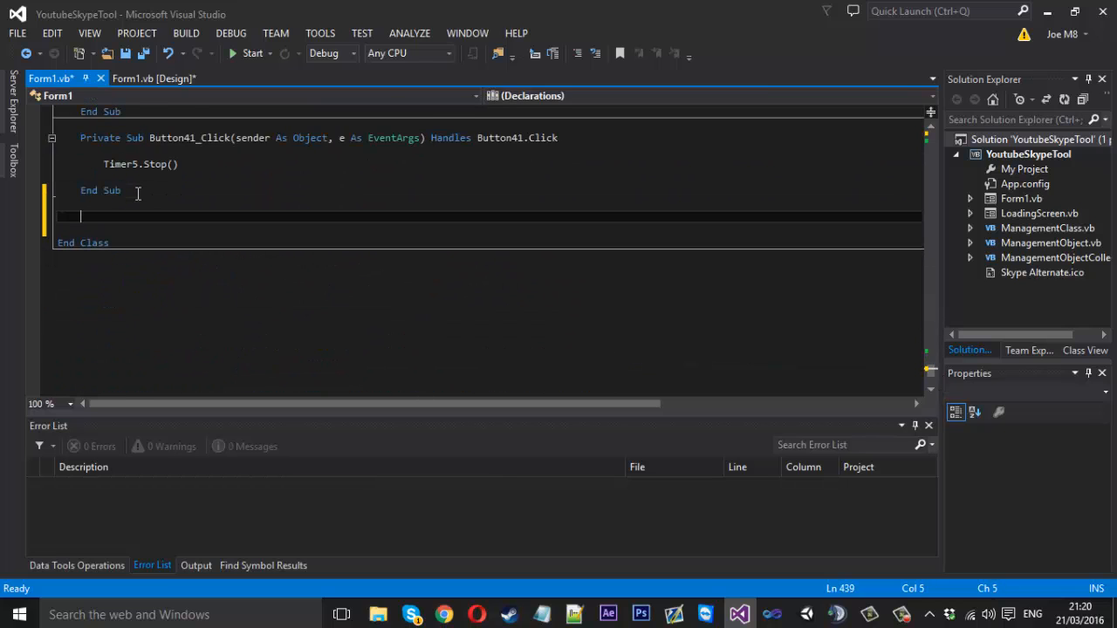
{"action": "type", "text": "Public"}
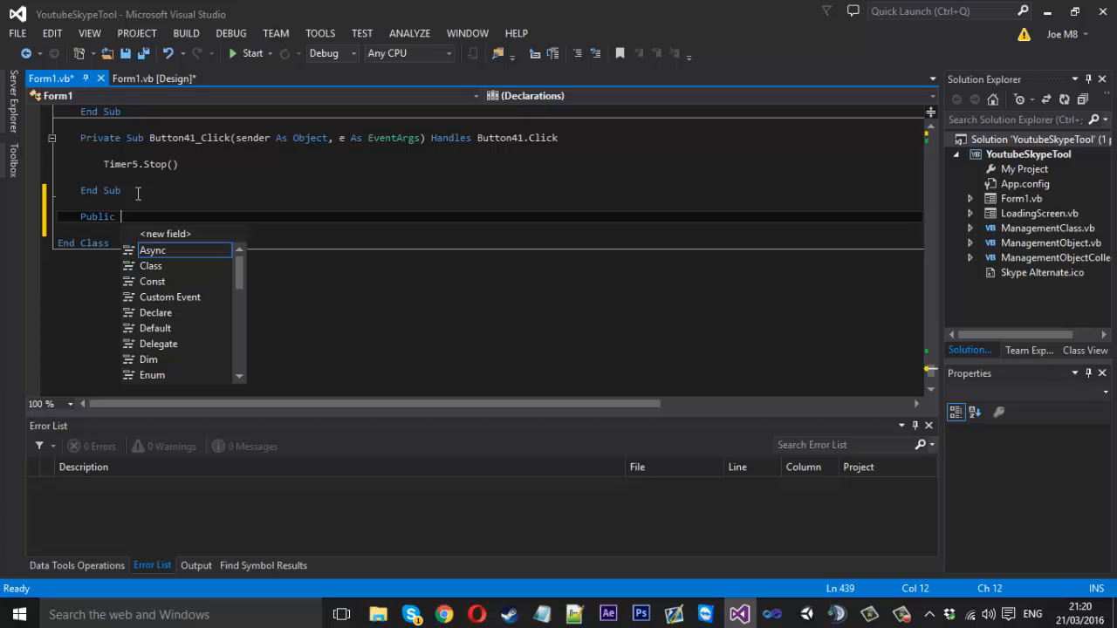
{"action": "type", "text": "sub"}
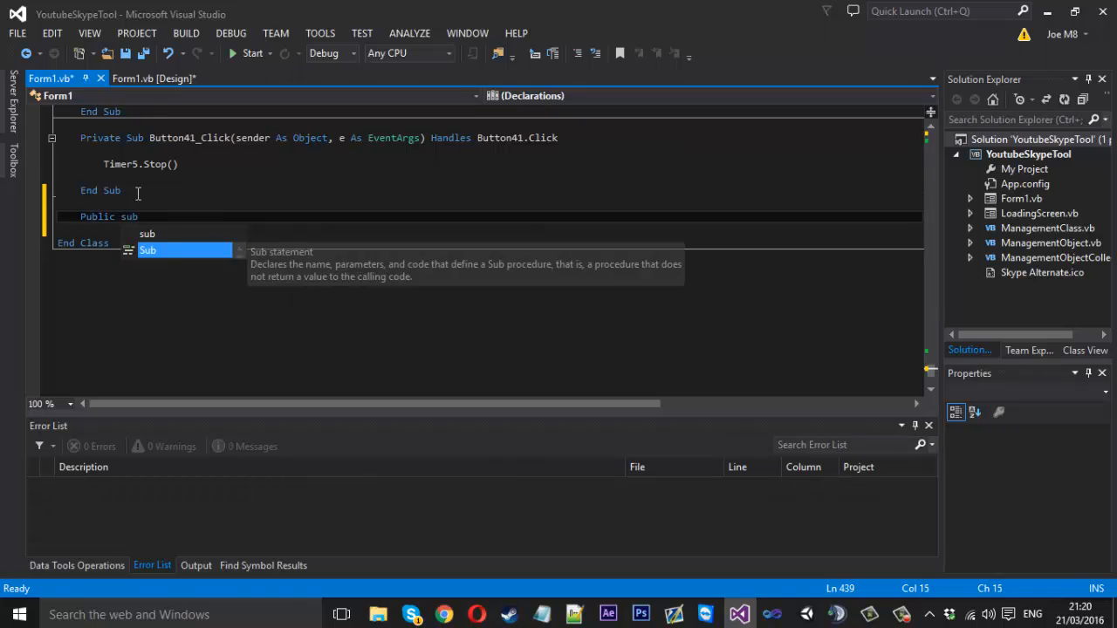
{"action": "type", "text": "get"}
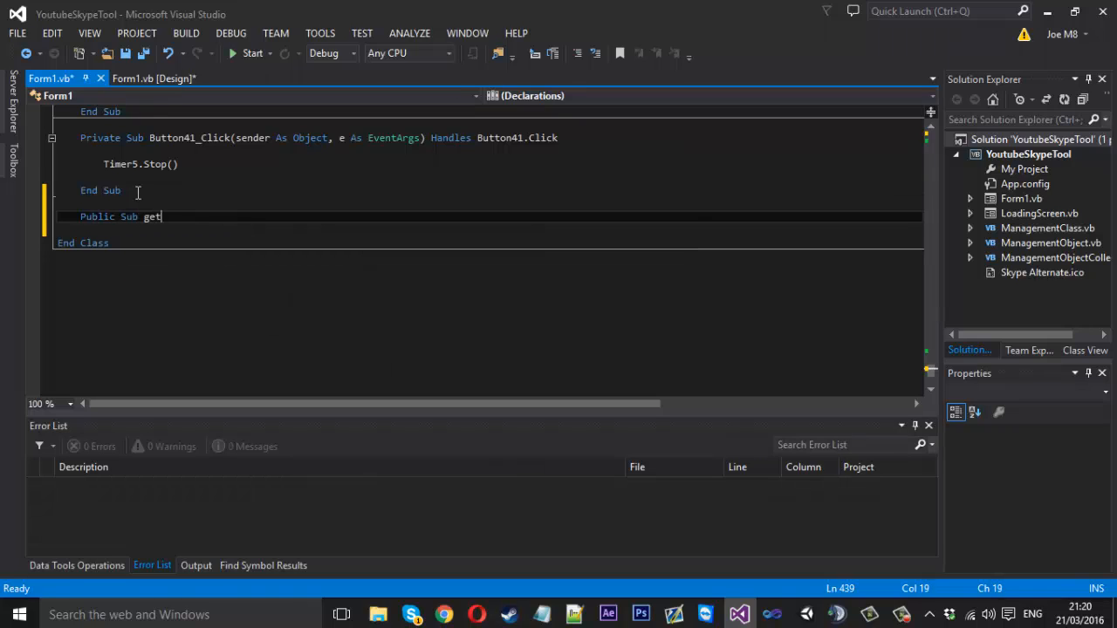
{"action": "type", "text": "CPU()"}
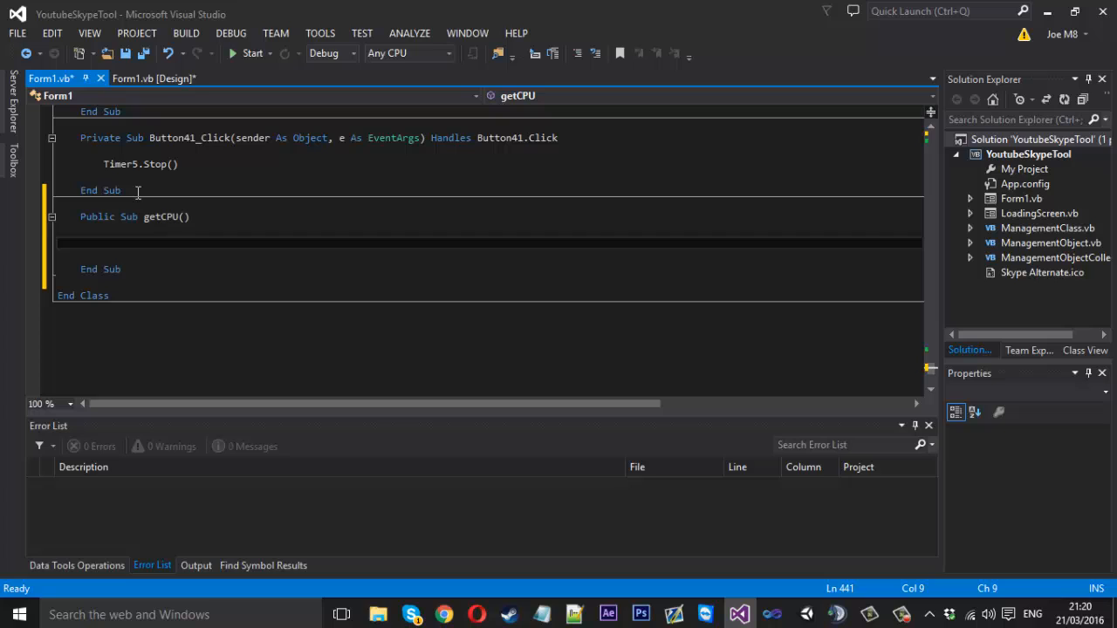
Inside getCPU, declare 'Dim cpuID As String = ""'
{"action": "type", "text": "Dim"}
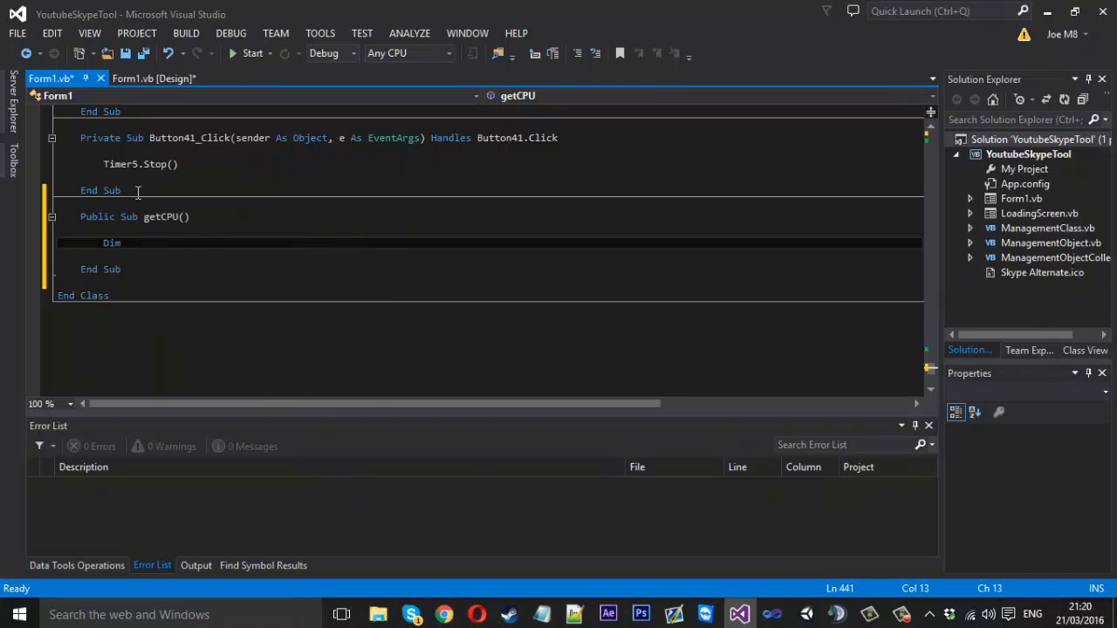
{"action": "type", "text": "cpu"}
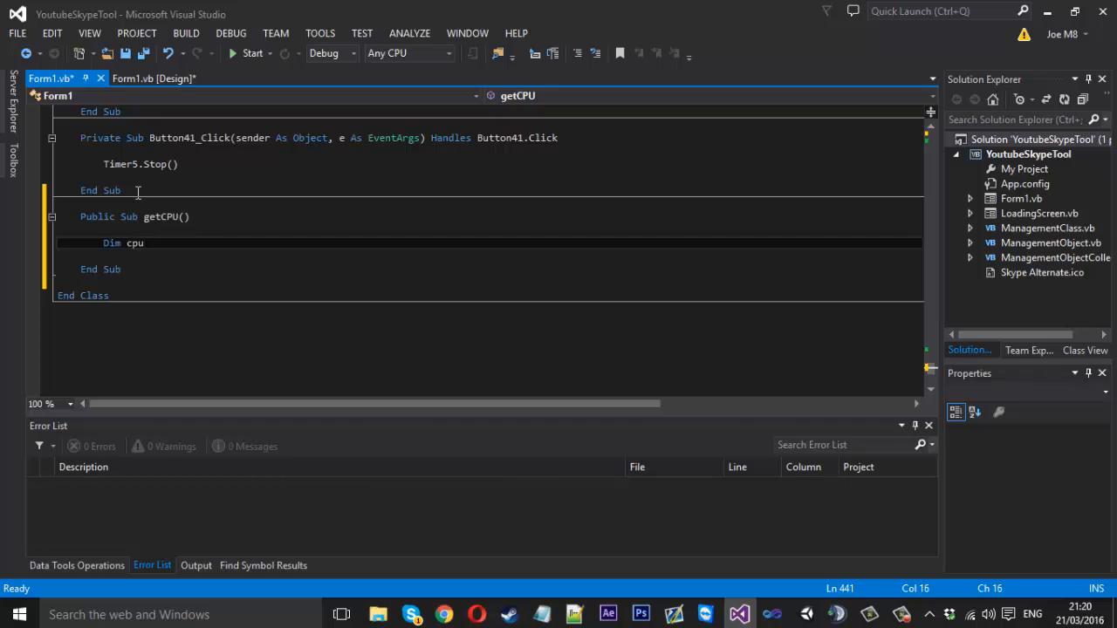
{"action": "type", "text": "ID"}
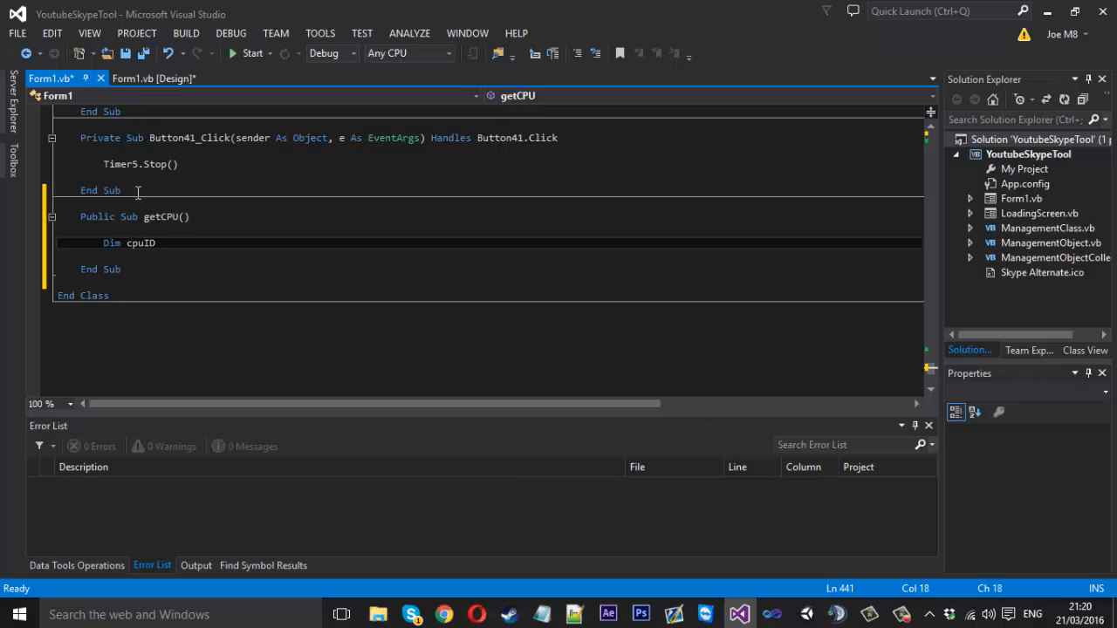
{"action": "type", "text": "As String"}
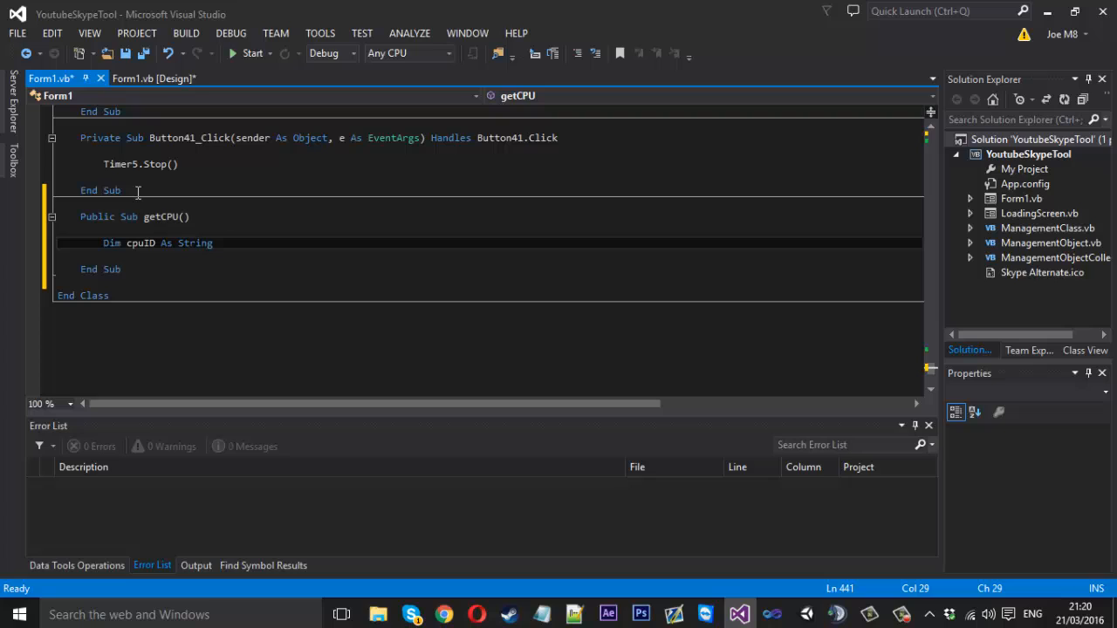
{"action": "type", "text": "= \"\""}
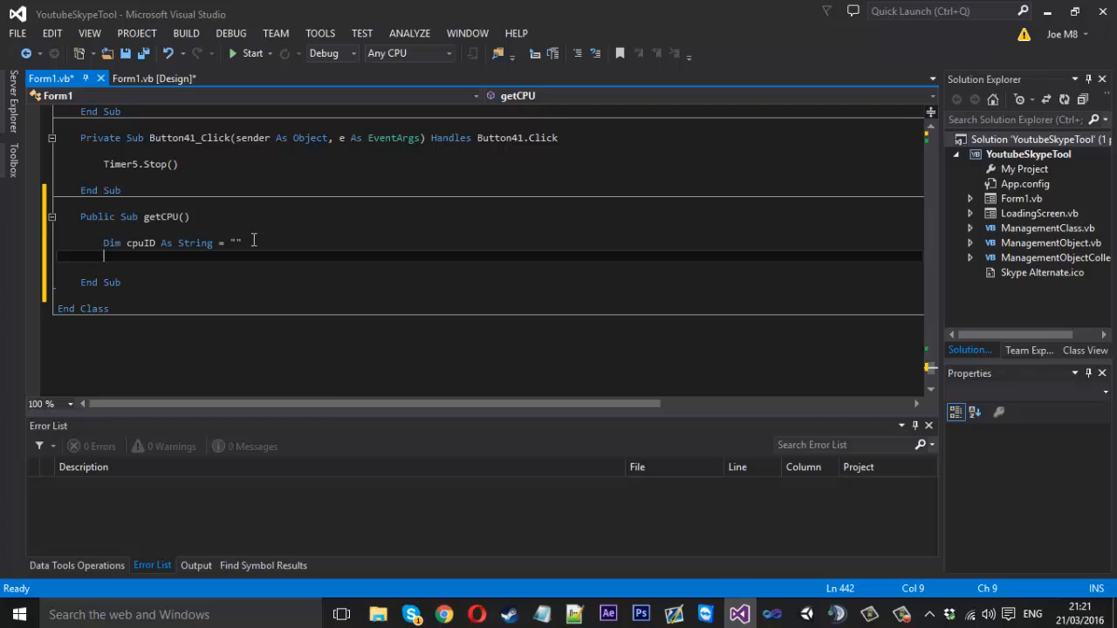
Type 'Dim mClass As New ManagementClass' below the cpuID line
{"action": "type", "text": "Dim"}
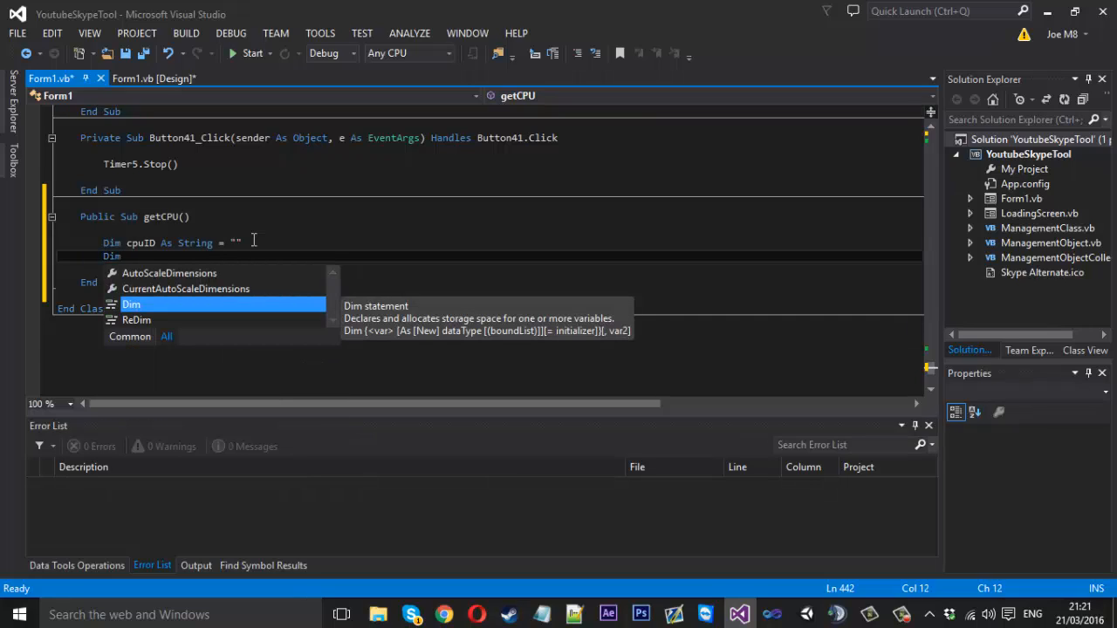
{"action": "type", "text": "mClass A"}
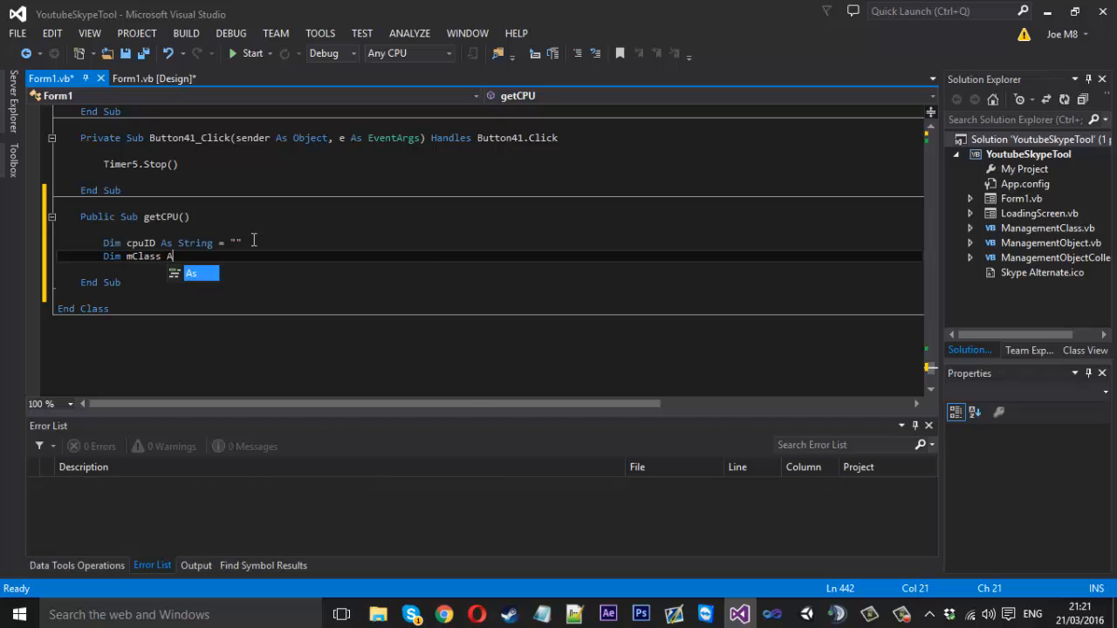
{"action": "type", "text": "New Manage"}
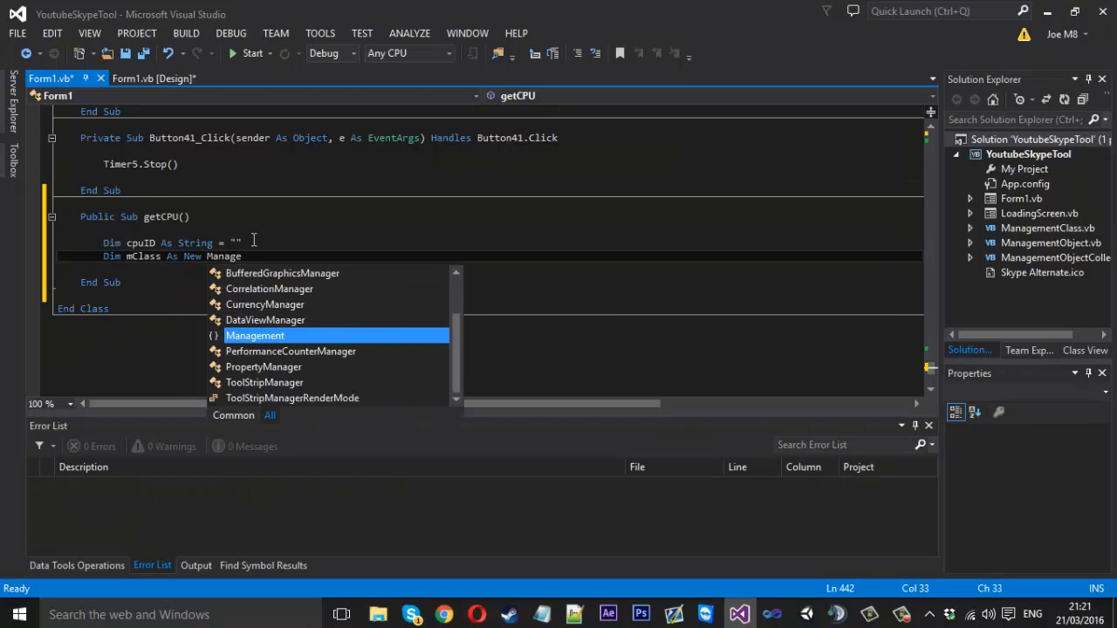
{"action": "type", "text": "ManagementClas"}
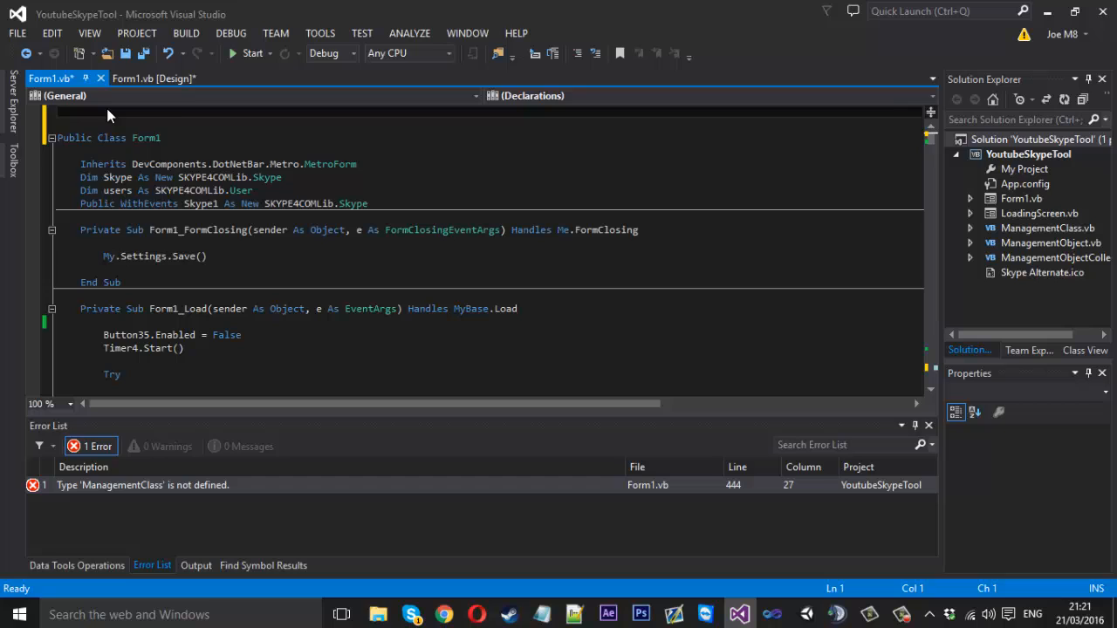
Add 'Imports System.Management' at the top, then select ManagementClass in getCPU
{"action": "type", "text": "Imports"}
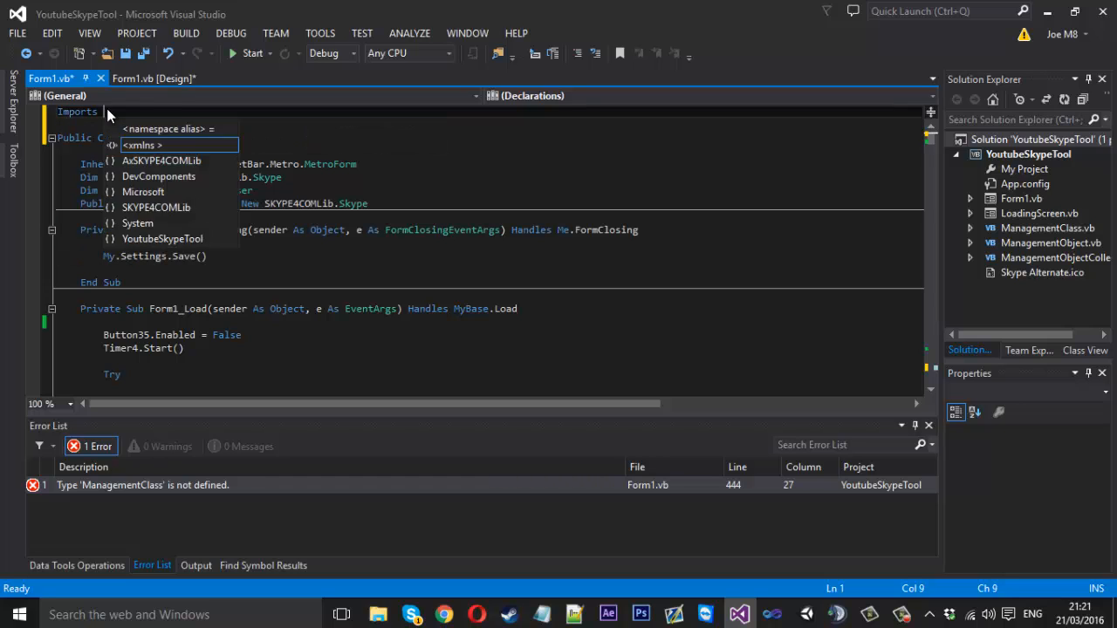
{"action": "type", "text": "System.Ma"}
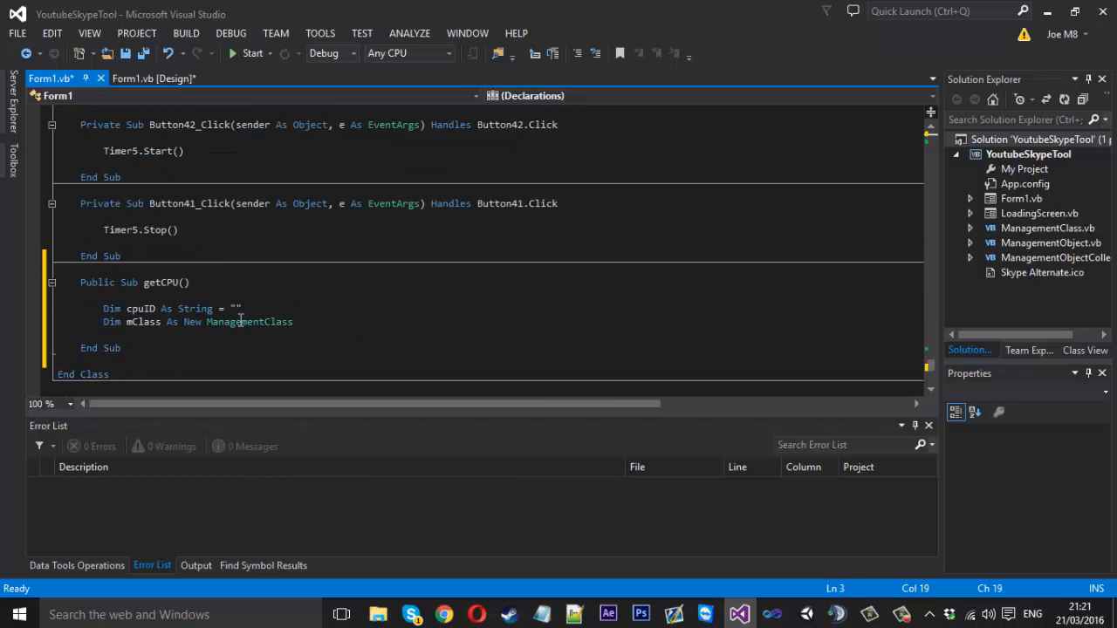
{"action": "double_click", "coordinate": [249, 321]}
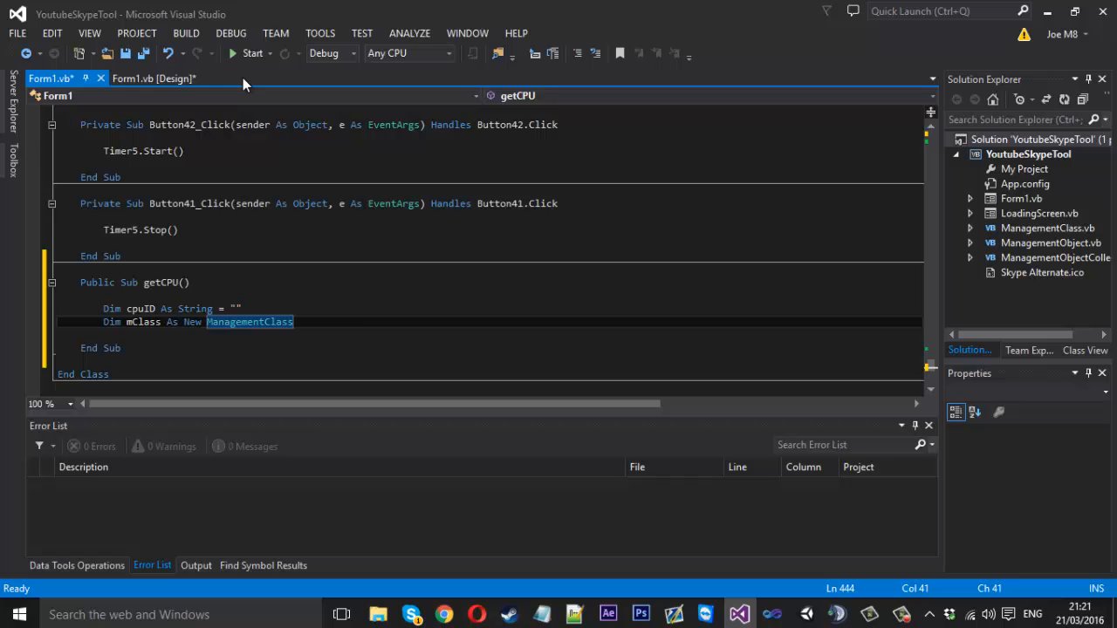
{"action": "mouse_move", "coordinate": [130, 26]}
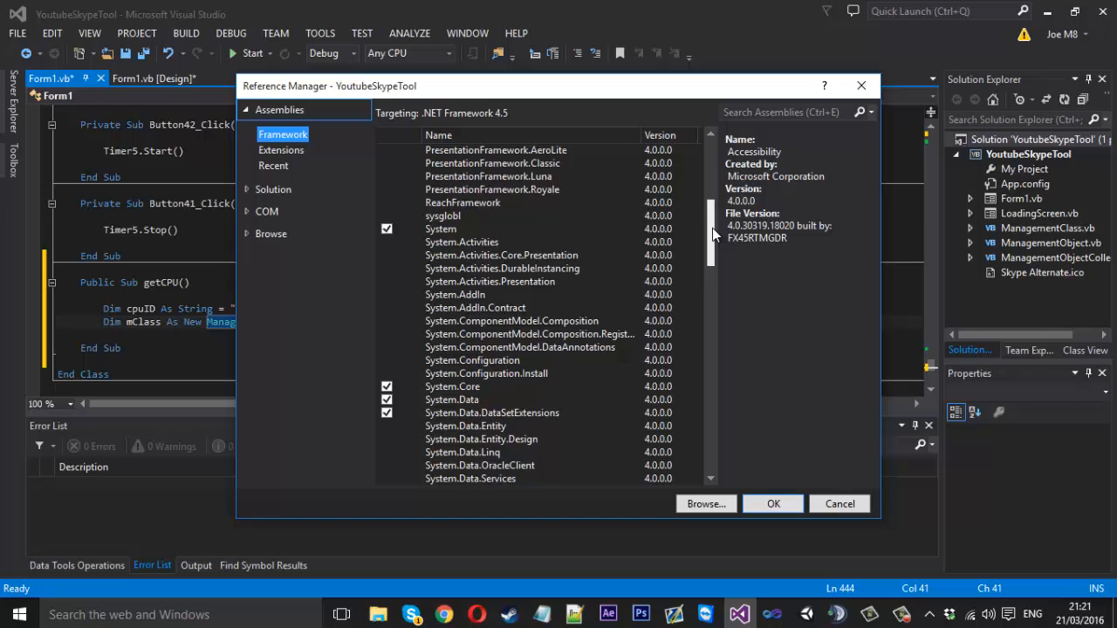
Tick the System.Management framework assembly in the Add Reference dialog
{"action": "scroll", "scroll_direction": "down", "scroll_amount": 3}
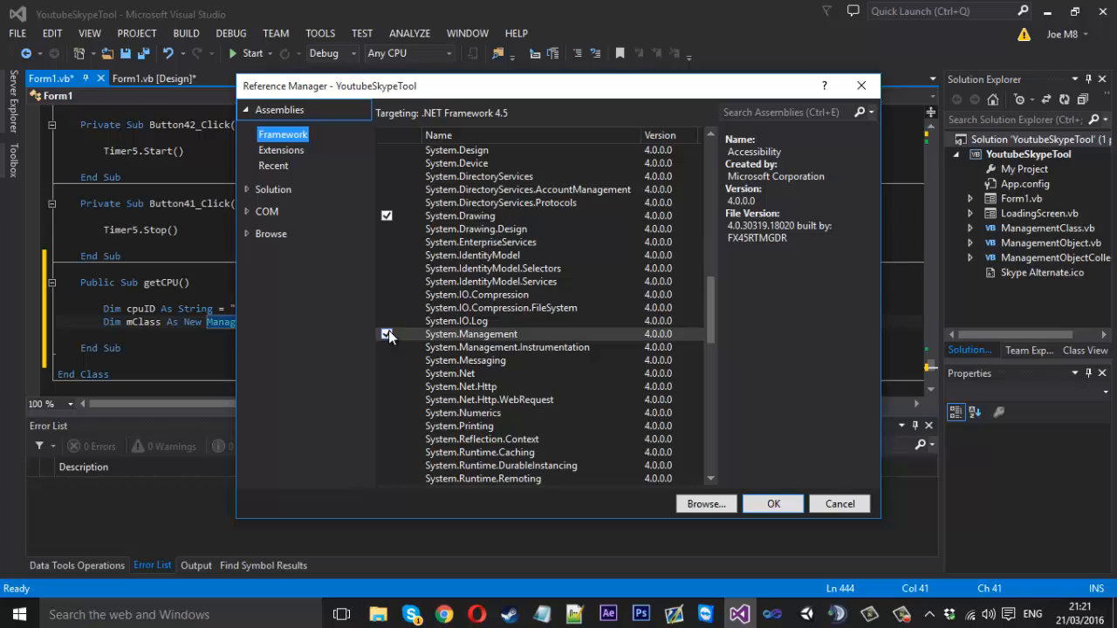
{"action": "left_click", "coordinate": [386, 334]}
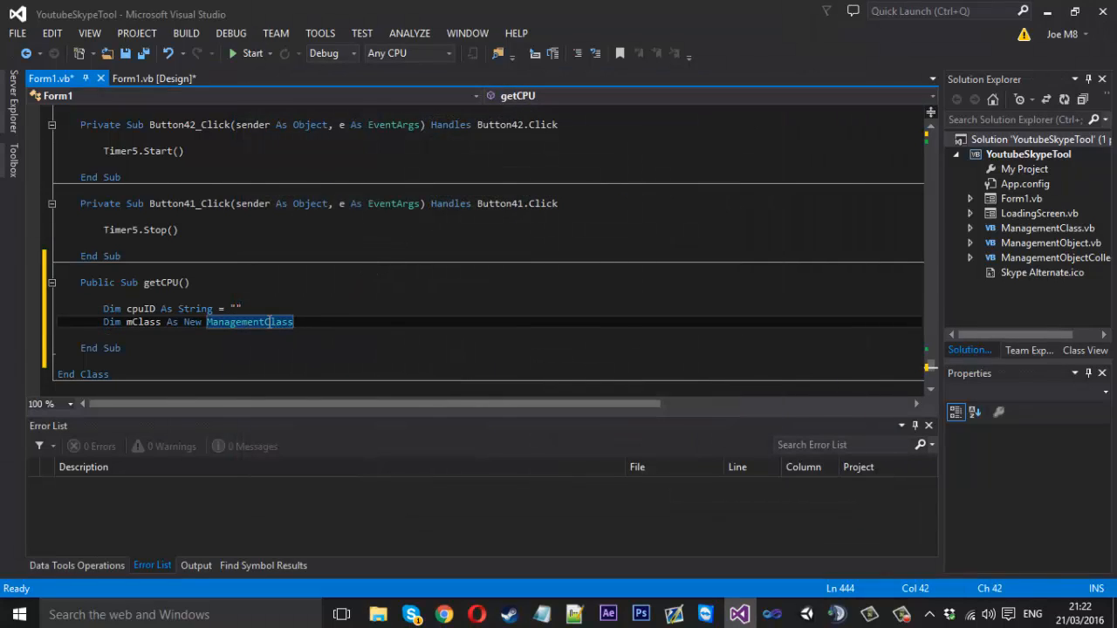
Pass "win32_processor" to the ManagementClass constructor and start a new line below
{"action": "left_click", "coordinate": [261, 309]}
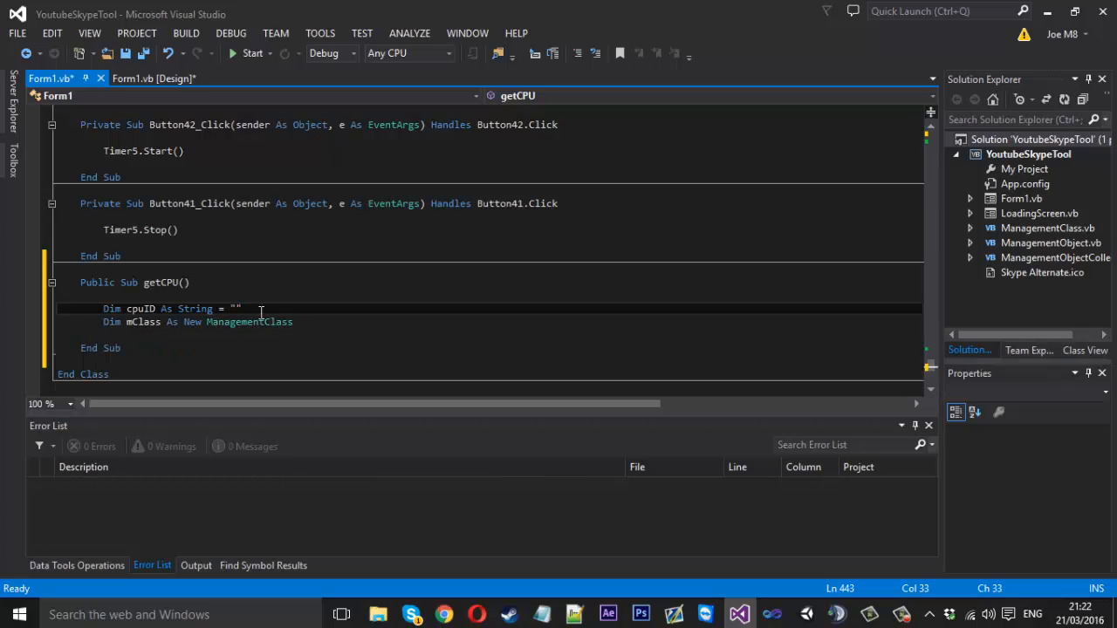
{"action": "double_click", "coordinate": [250, 321]}
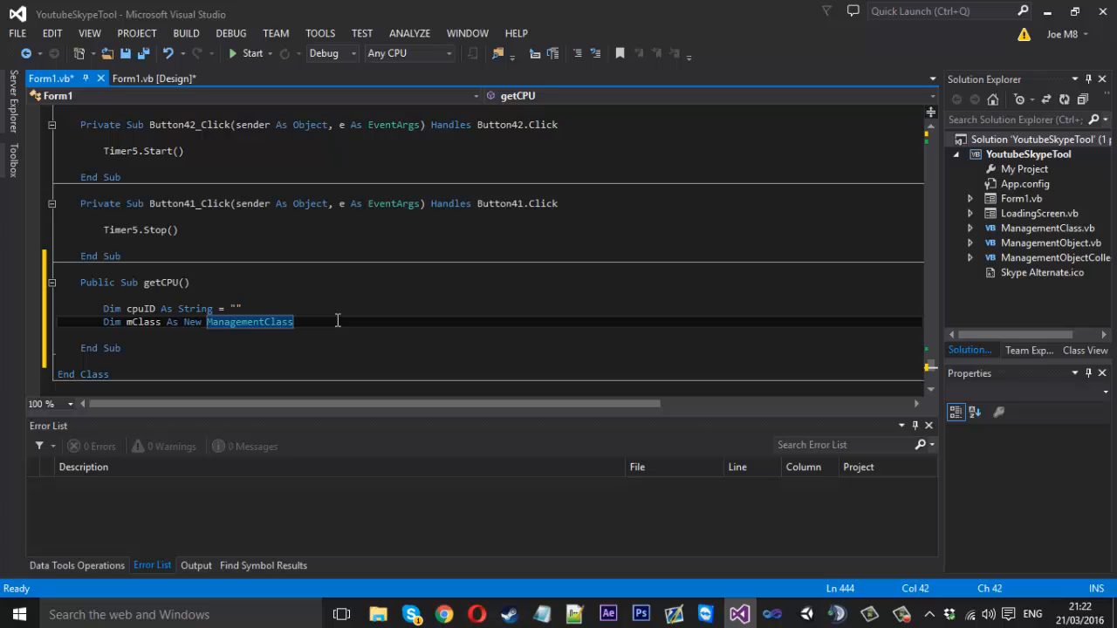
{"action": "type", "text": "()"}
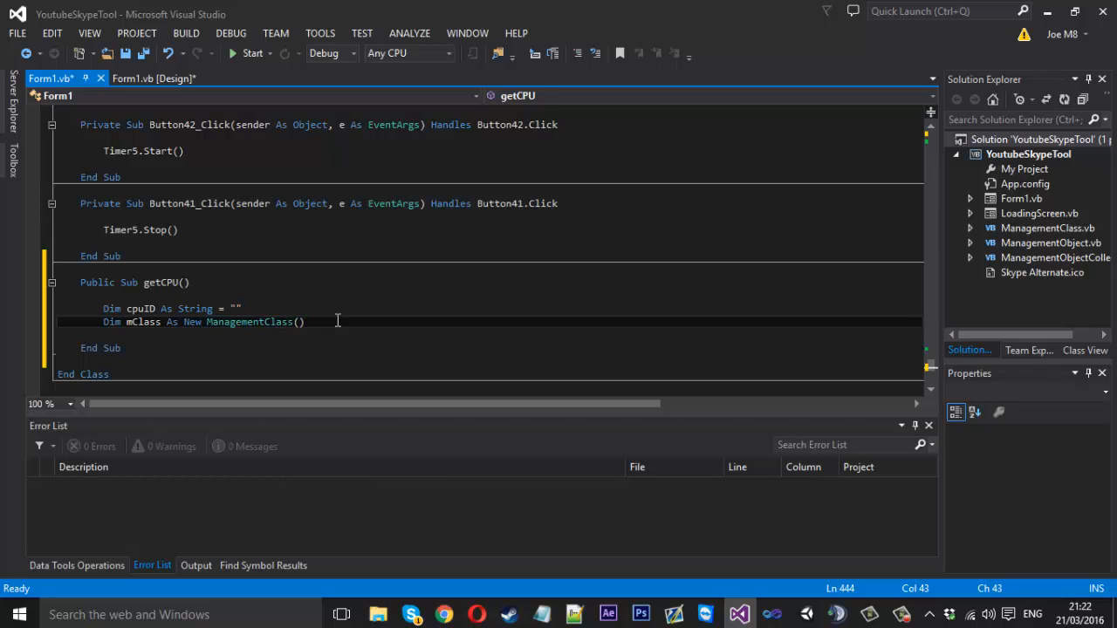
{"action": "type", "text": "\"win32_proc"}
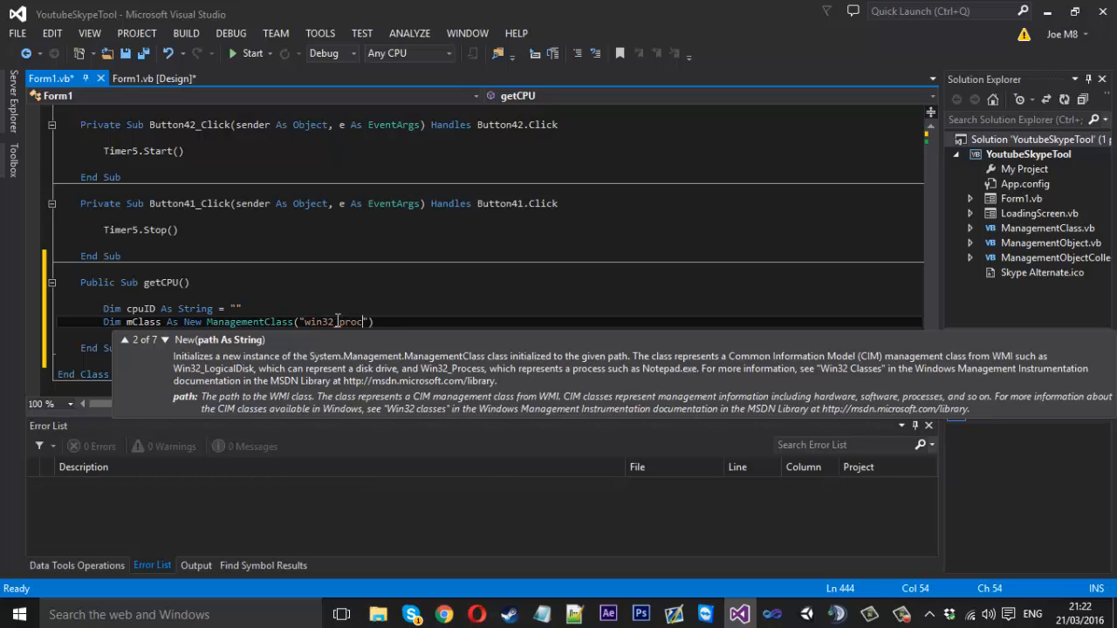
{"action": "type", "text": "essor"}
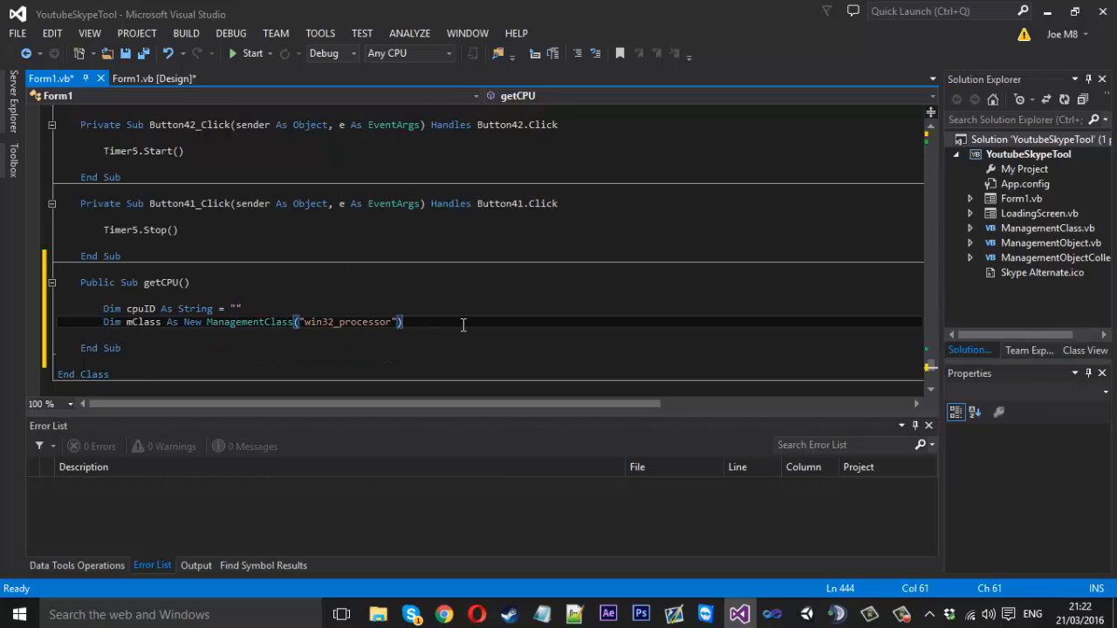
{"action": "key", "text": "enter"}
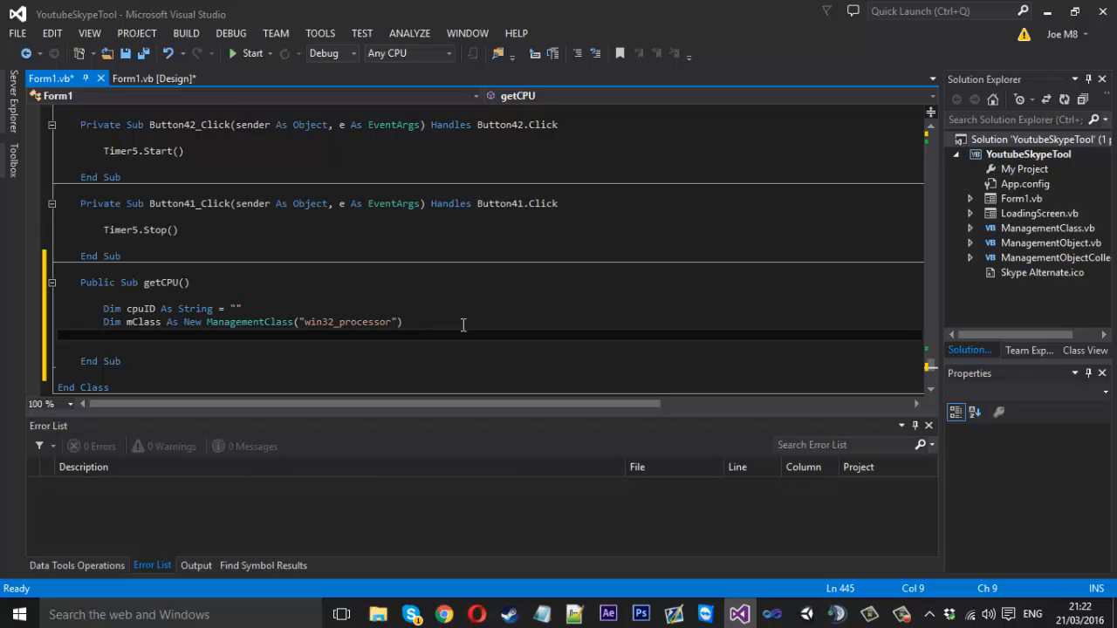
Declare moCollection As ManagementObjectCollection = mClass.GetInstances(), then begin a For line
{"action": "type", "text": "D"}
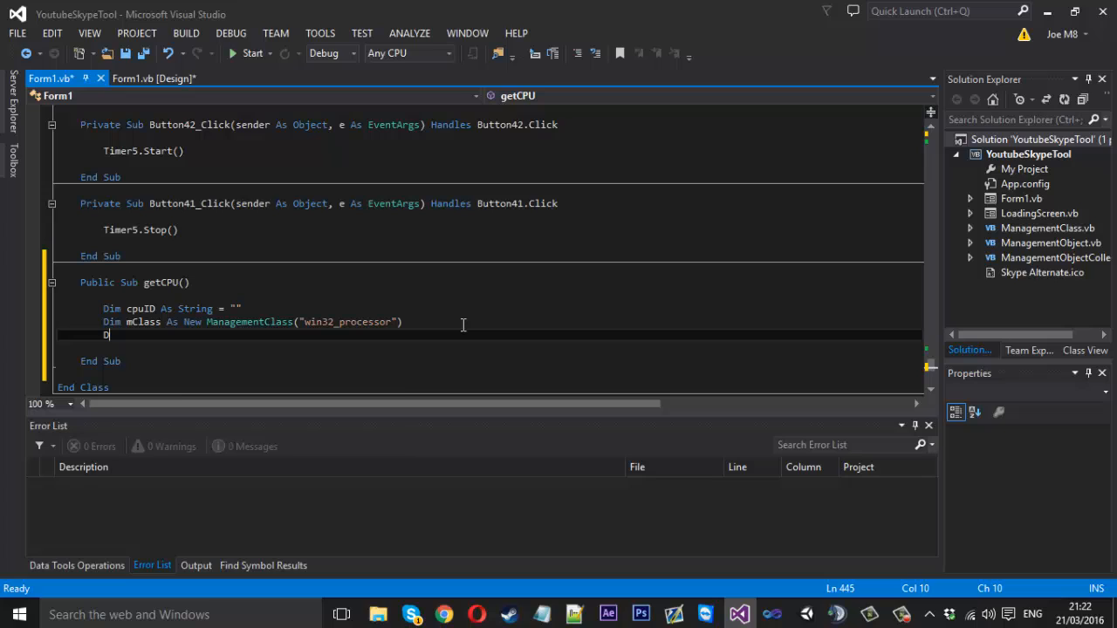
{"action": "type", "text": "Dim moCol"}
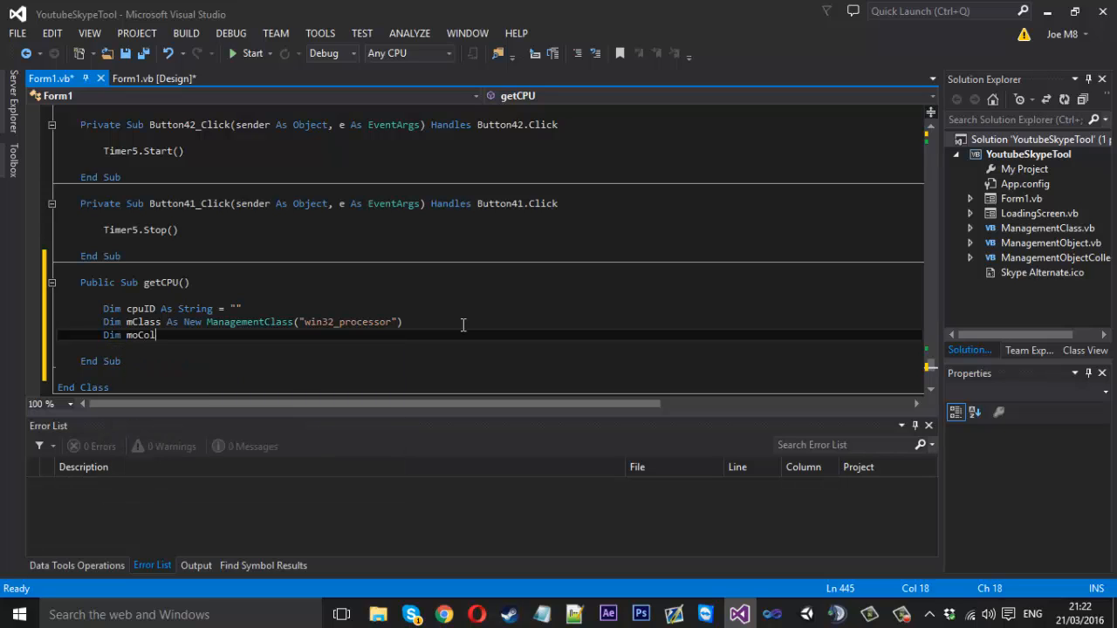
{"action": "type", "text": "lection"}
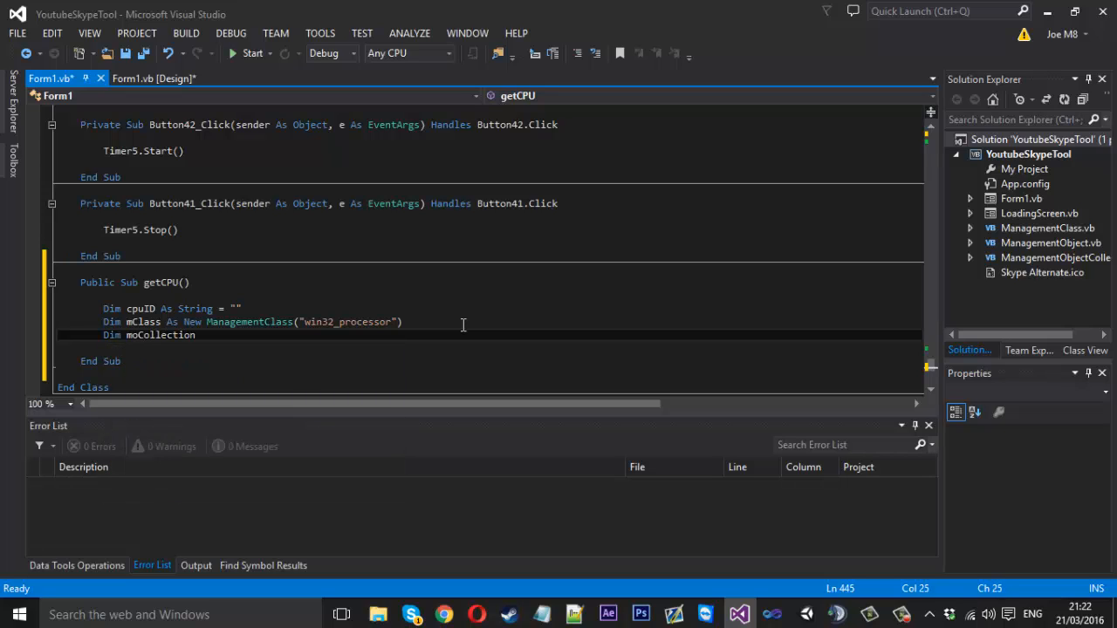
{"action": "type", "text": "As"}
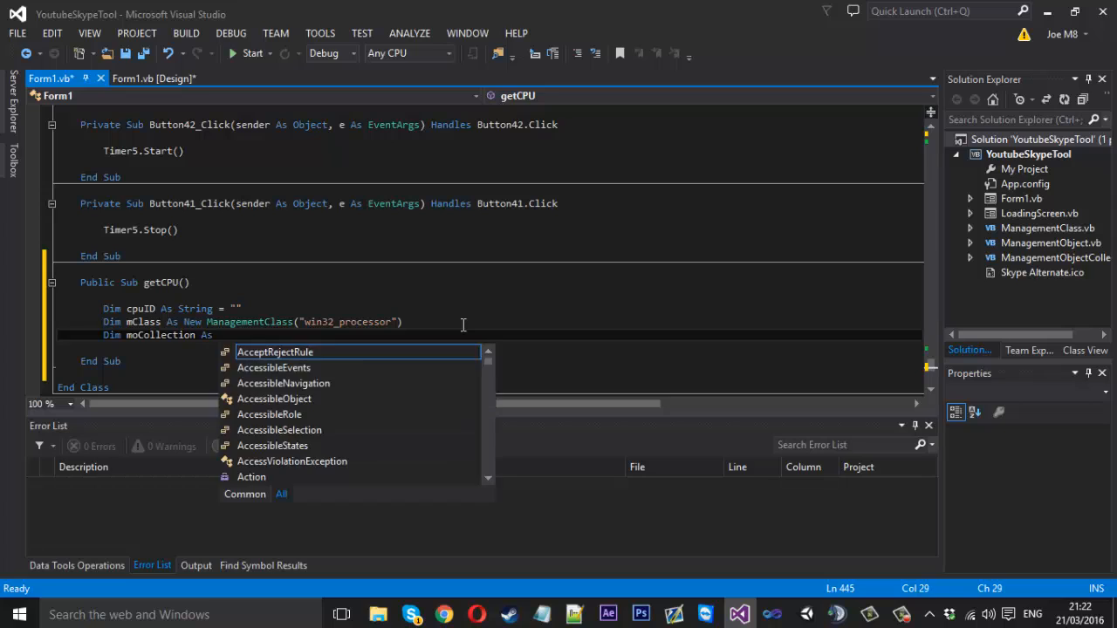
{"action": "type", "text": "Managmento"}
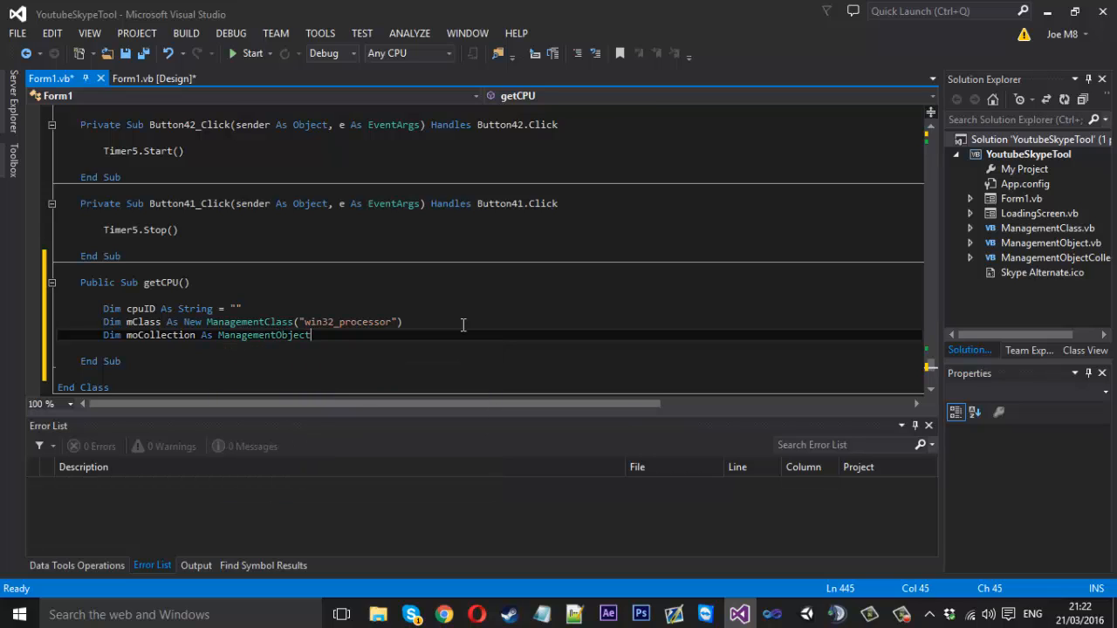
{"action": "type", "text": "collection ="}
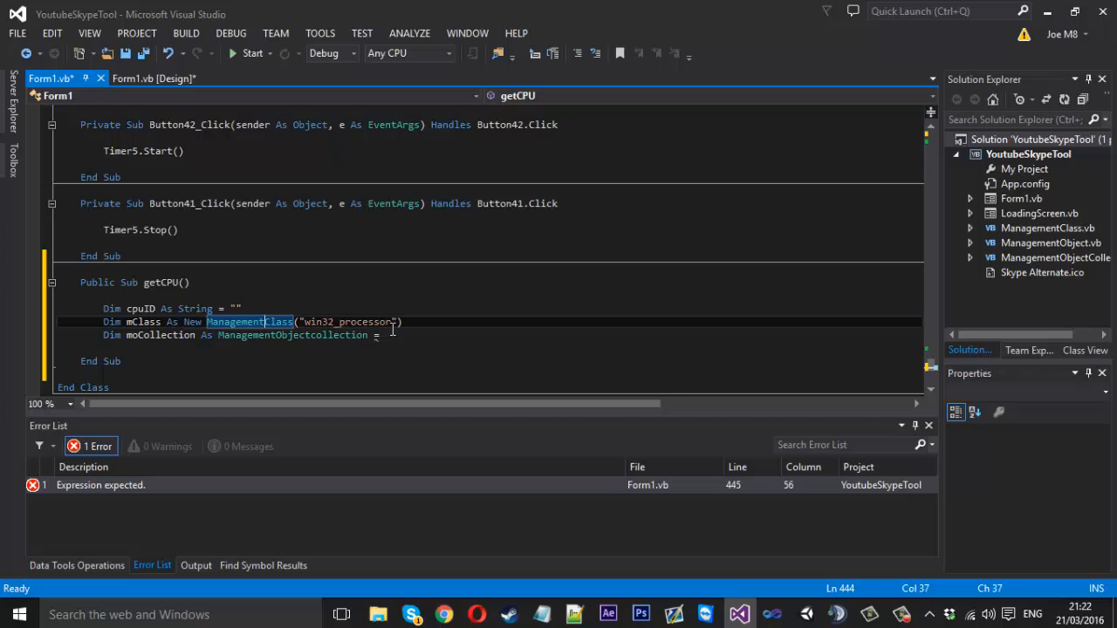
{"action": "left_click", "coordinate": [388, 335]}
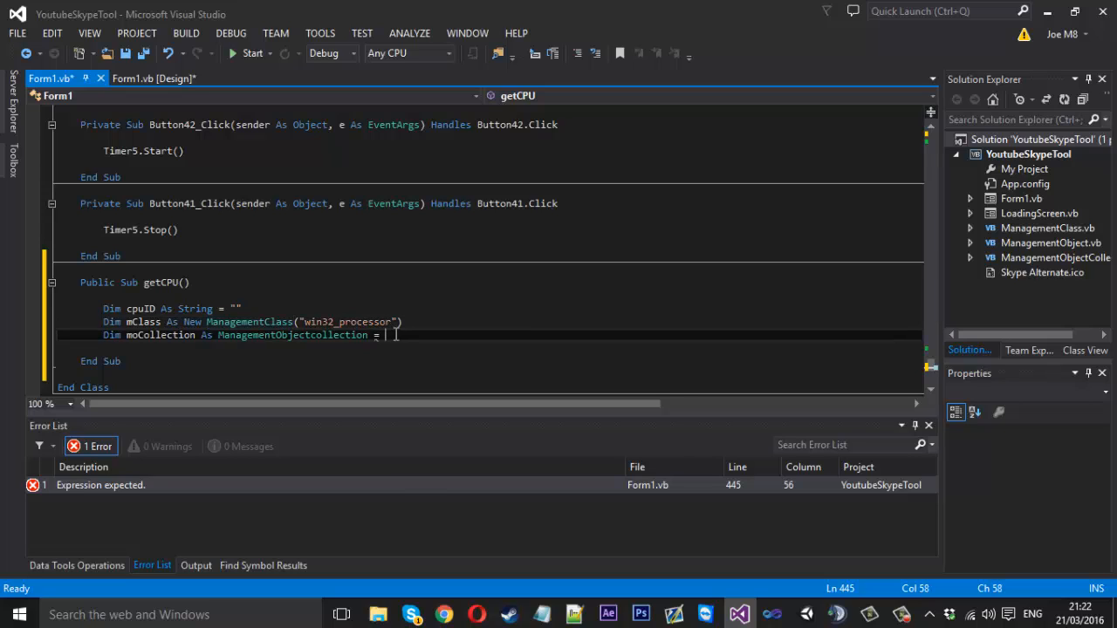
{"action": "type", "text": "mClass"}
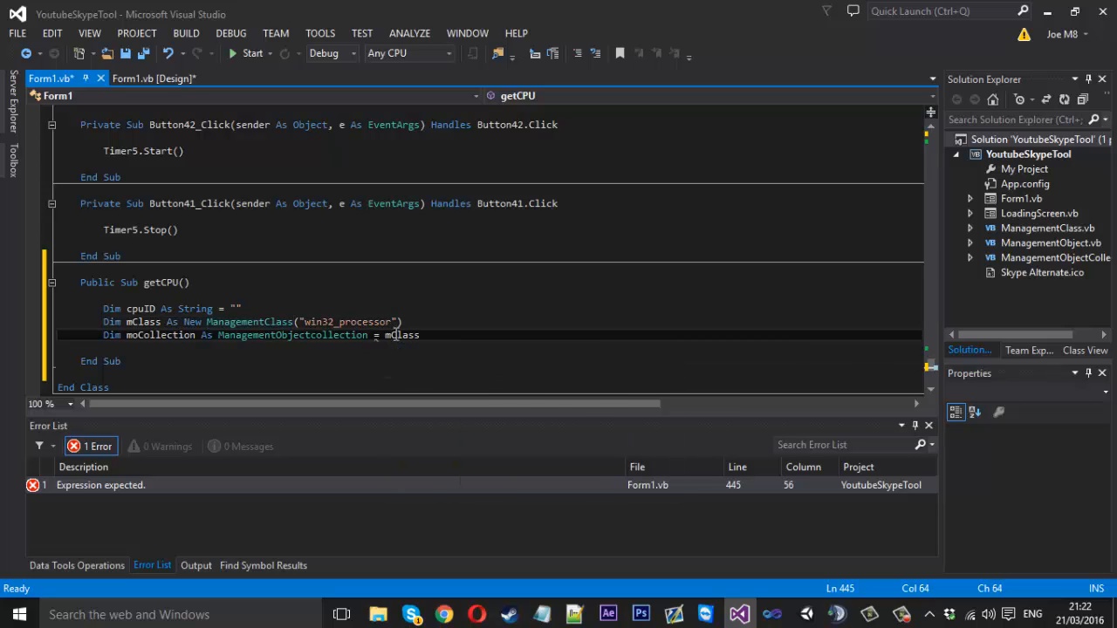
{"action": "type", "text": ".GetInstances("}
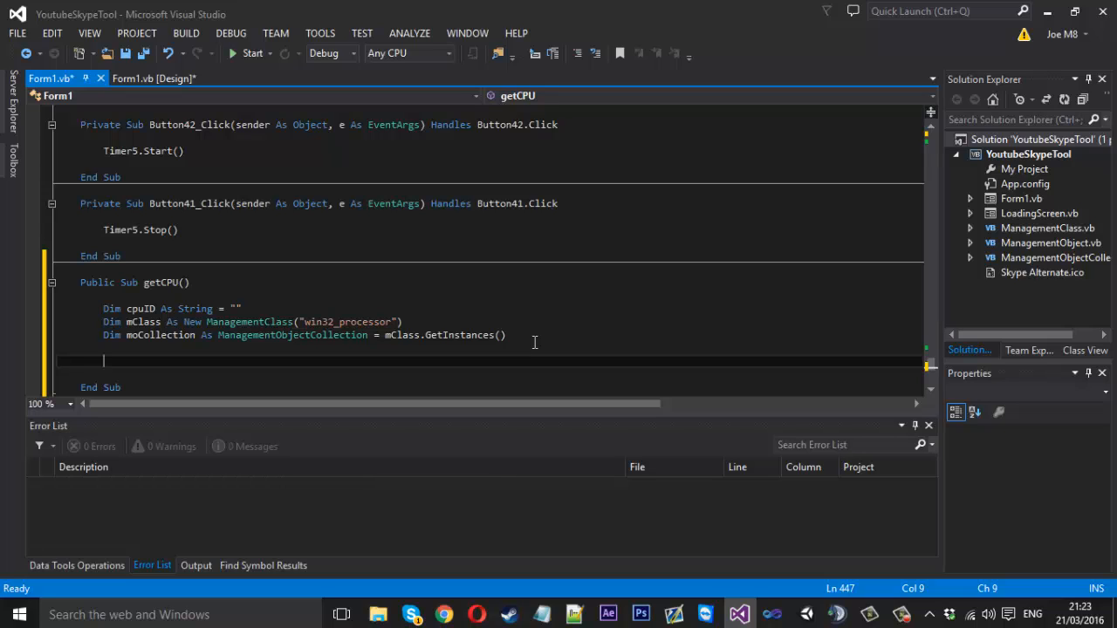
{"action": "type", "text": "For Each"}
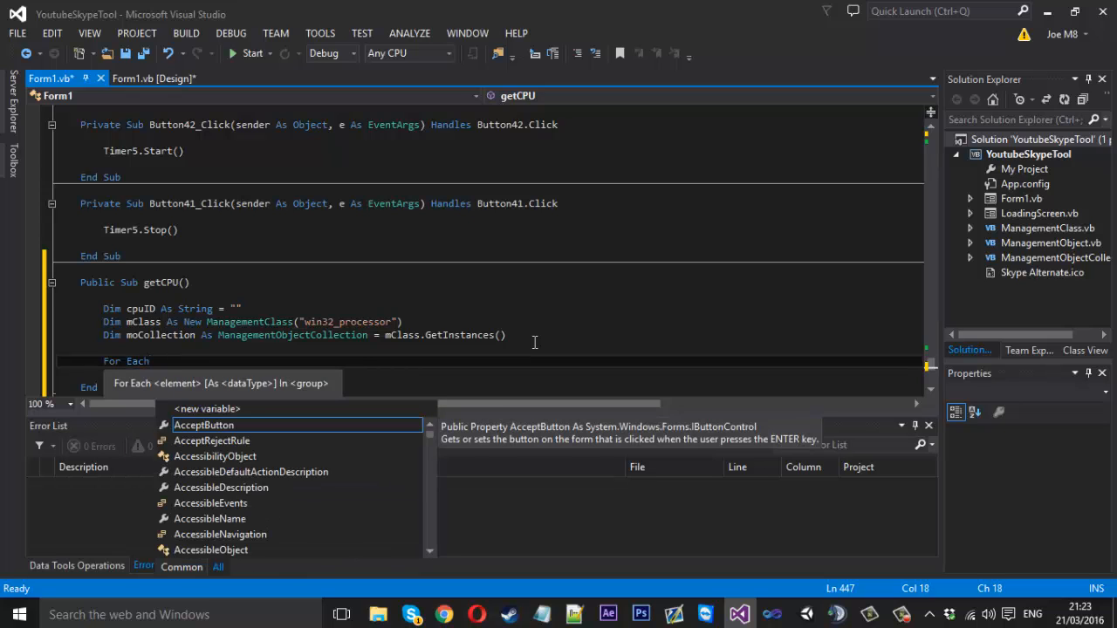
Loop For Each mo in moCollection, setting cpuID = mo.Properties("processorID").Value.ToString()
{"action": "type", "text": "mo As ManagementObje"}
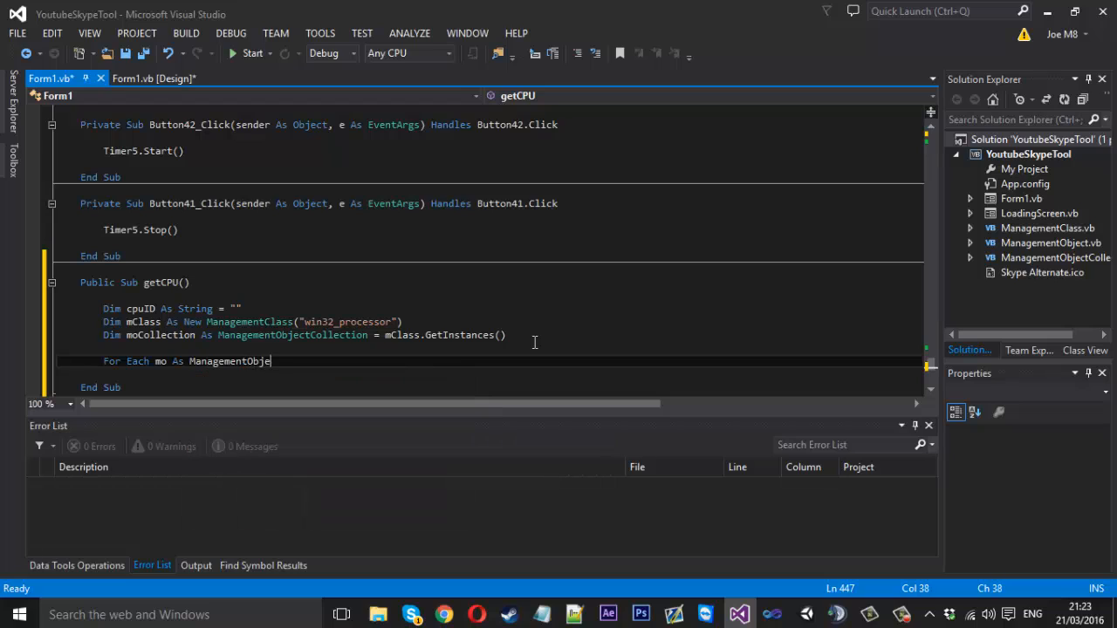
{"action": "type", "text": "ct In"}
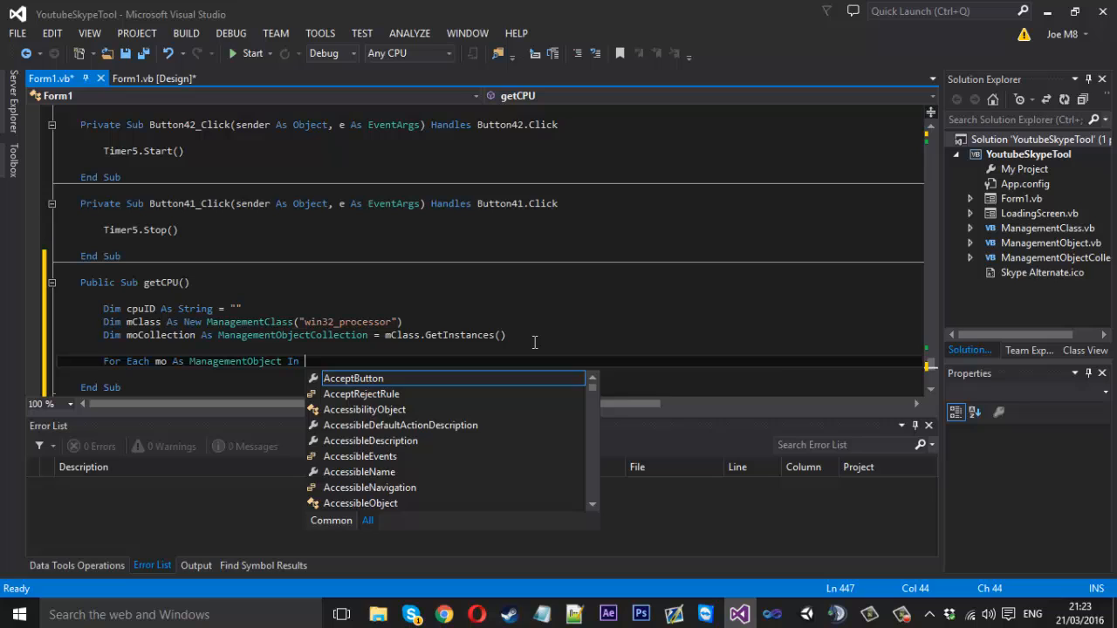
{"action": "type", "text": "moCollection"}
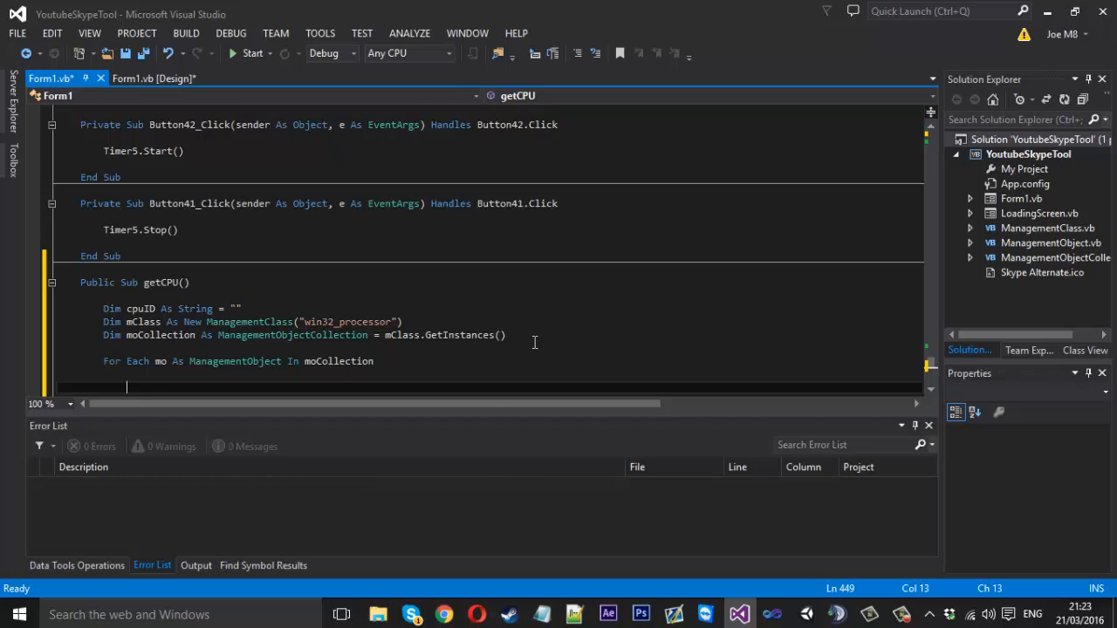
{"action": "type", "text": "cpuID"}
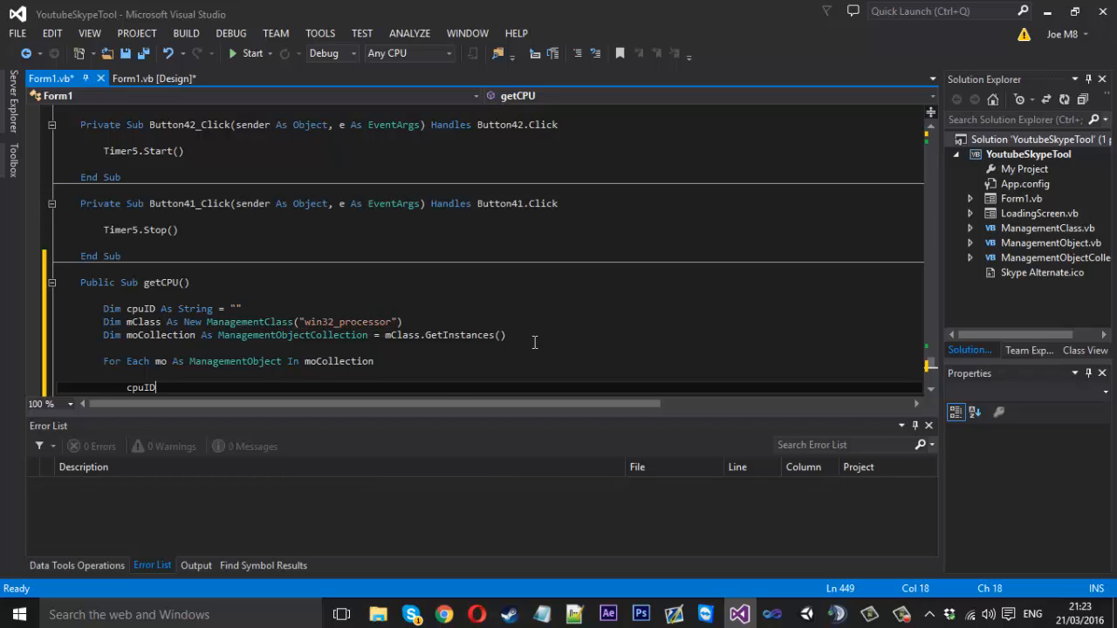
{"action": "type", "text": "="}
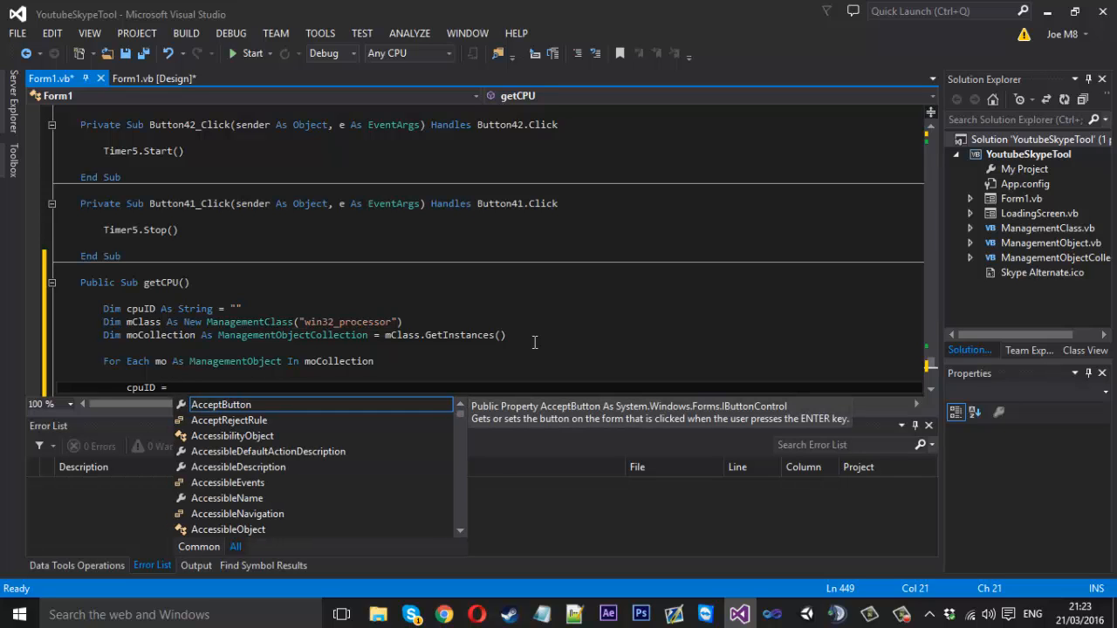
{"action": "type", "text": "mo"}
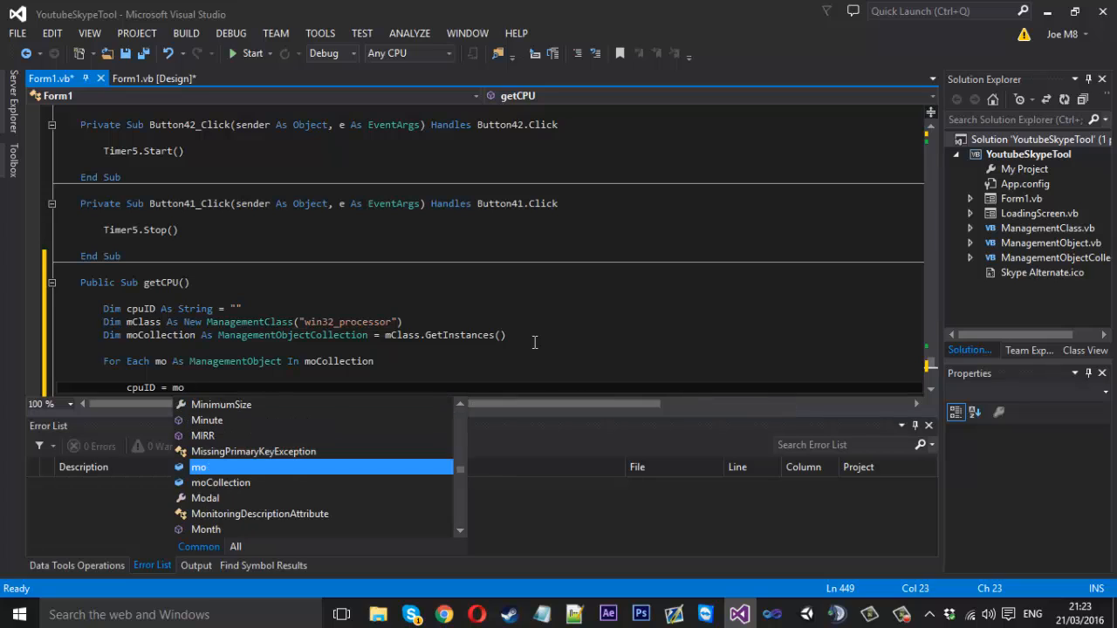
{"action": "type", "text": ".pr"}
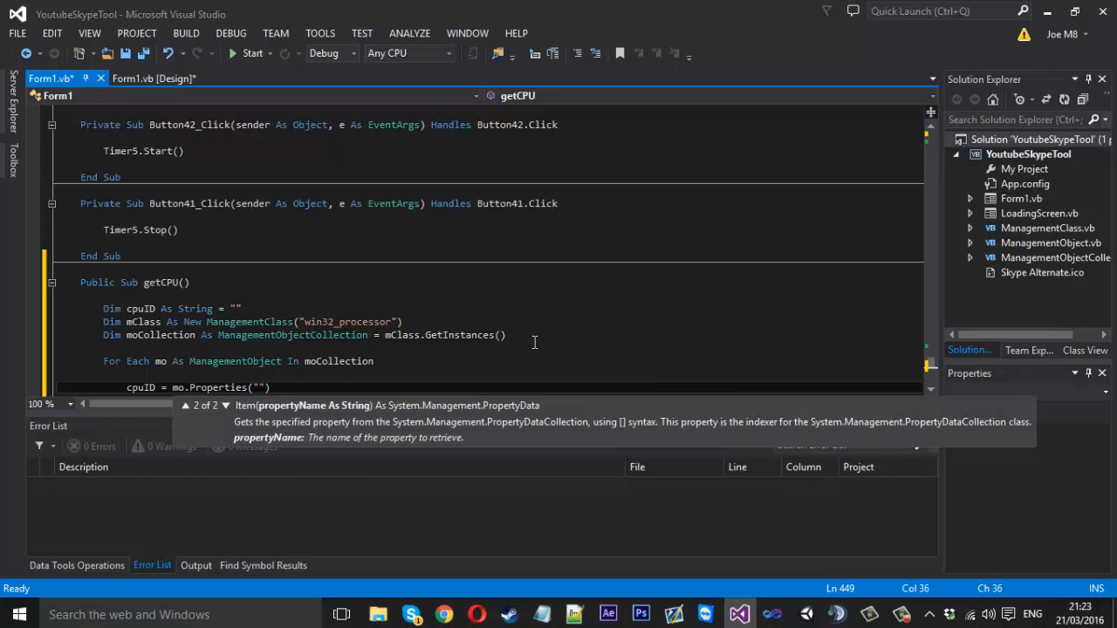
{"action": "type", "text": "processor"}
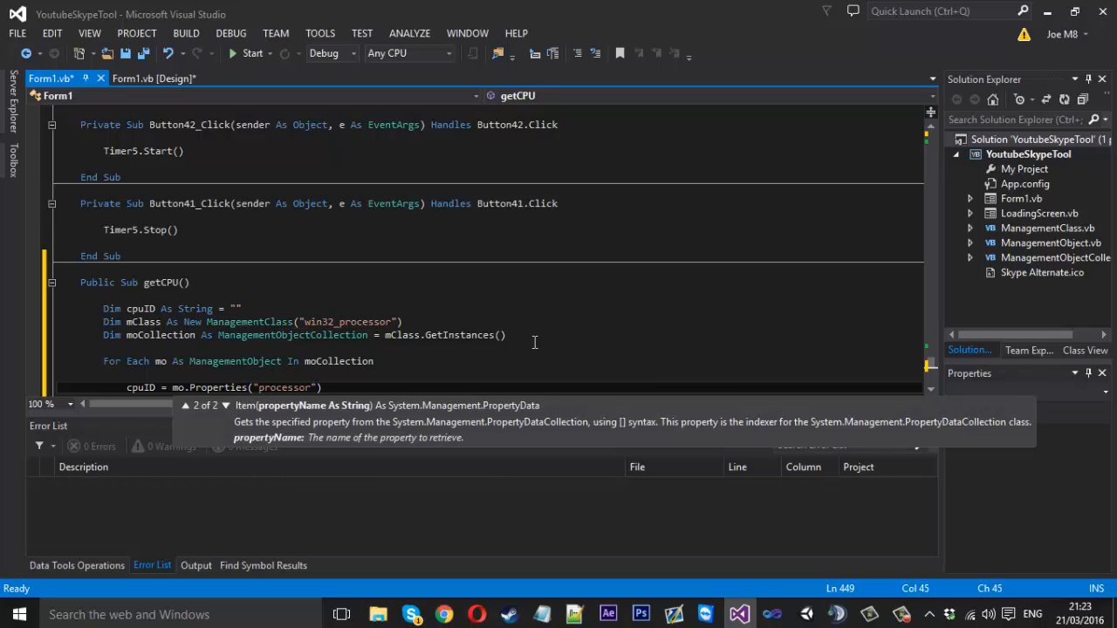
{"action": "type", "text": "ID"}
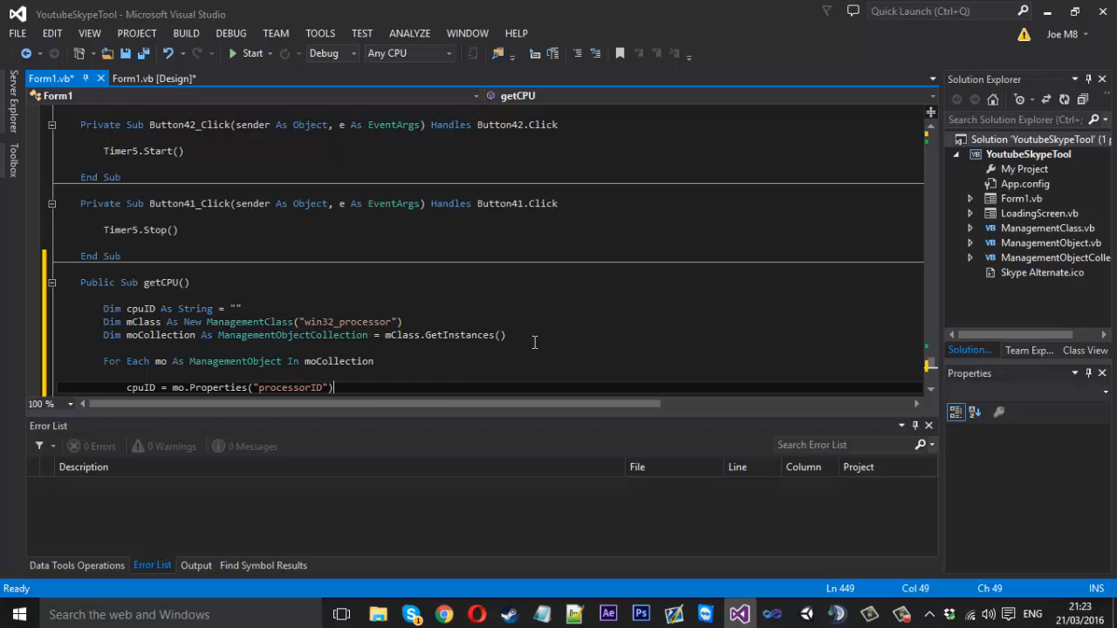
{"action": "type", "text": "."}
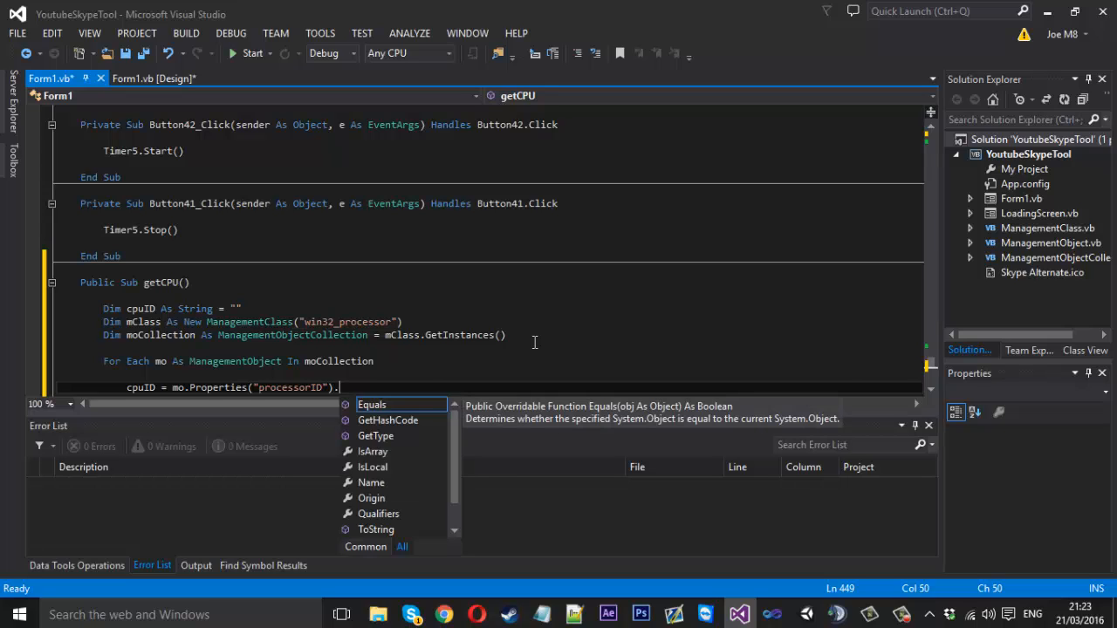
{"action": "type", "text": "Value."}
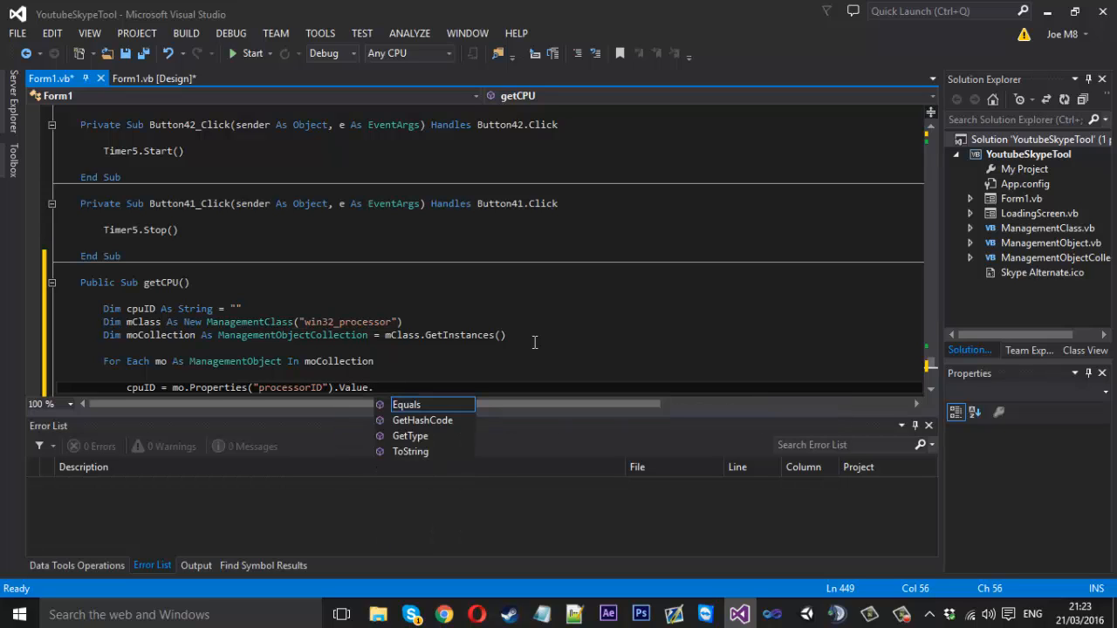
{"action": "type", "text": "TosT"}
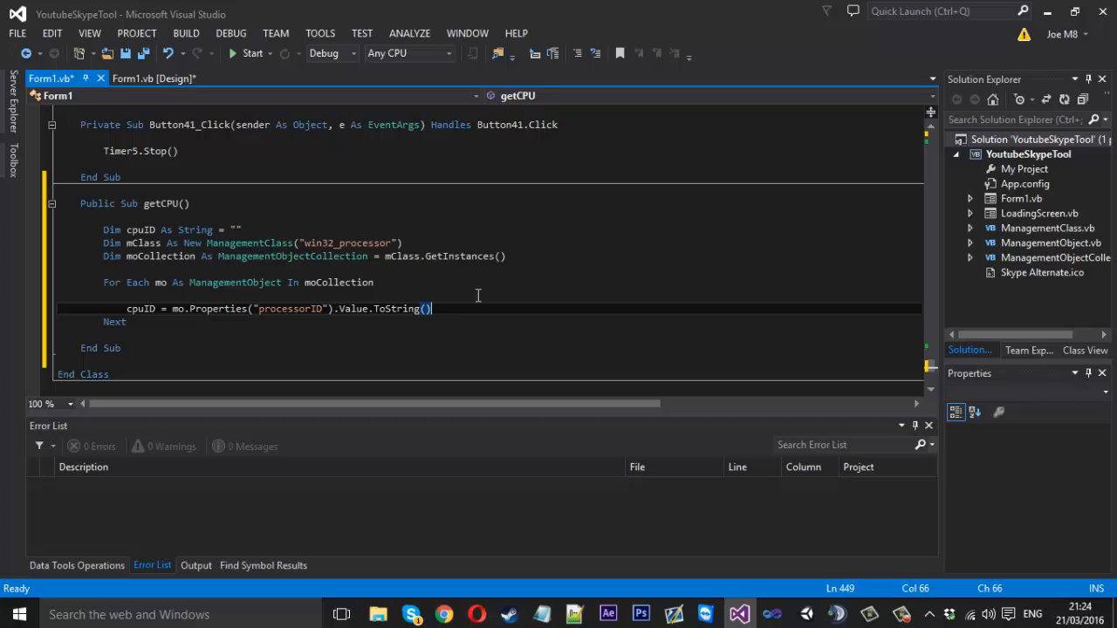
Add 'Exit For' after the cpuID assignment and highlight cpuID's references
{"action": "key", "text": "enter"}
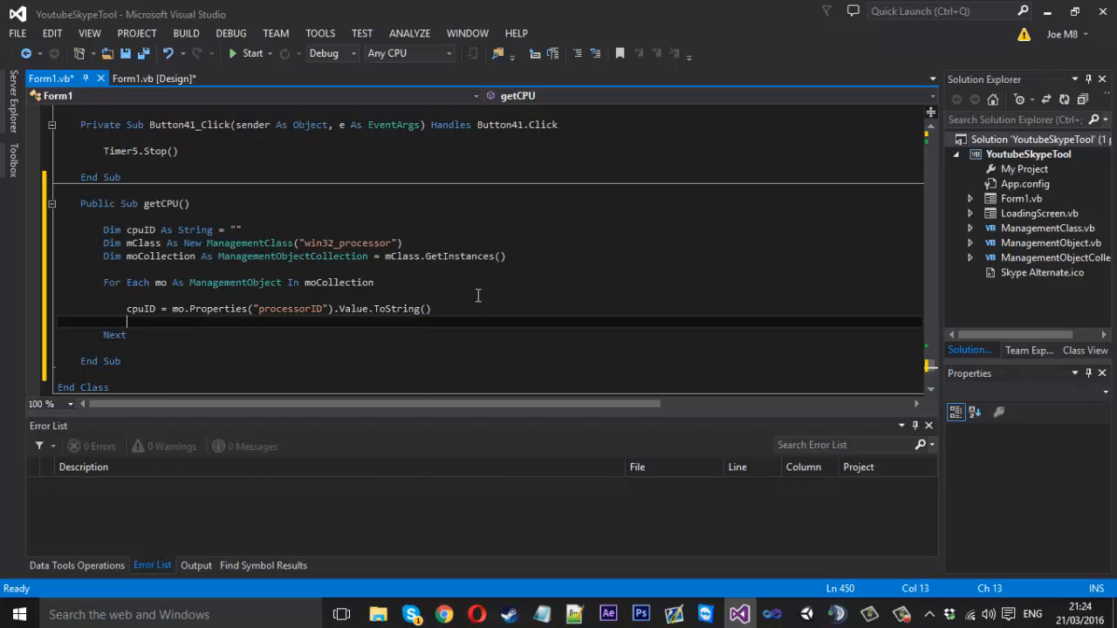
{"action": "type", "text": "Exit For"}
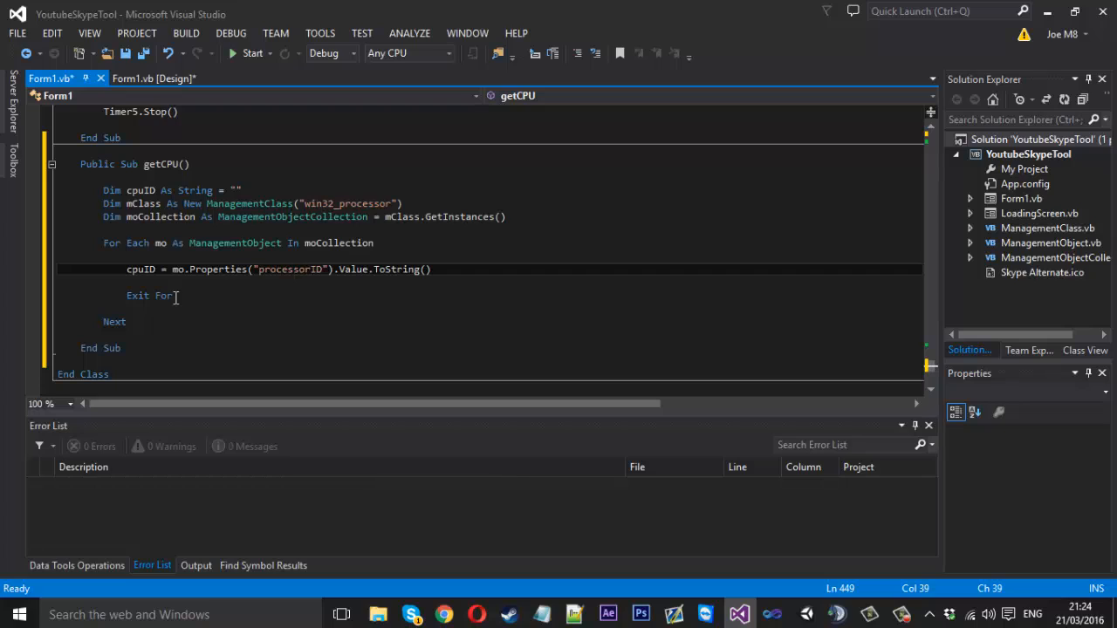
{"action": "double_click", "coordinate": [146, 269]}
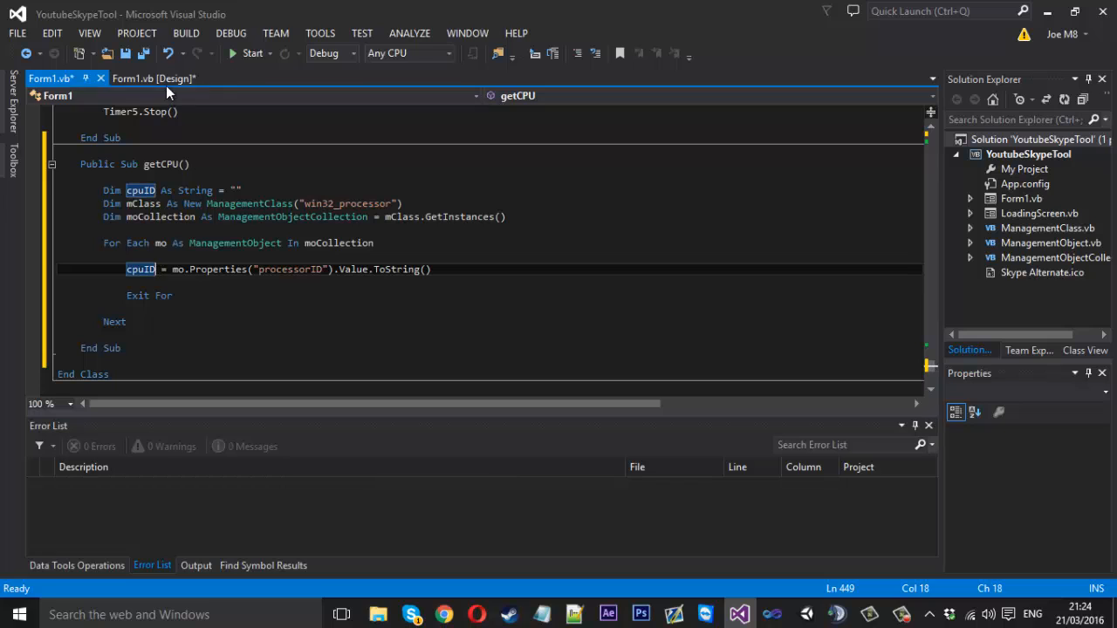
Check Label12 in the designer and add 'Label12.Text = cpuID' after Next
{"action": "left_click", "coordinate": [154, 79]}
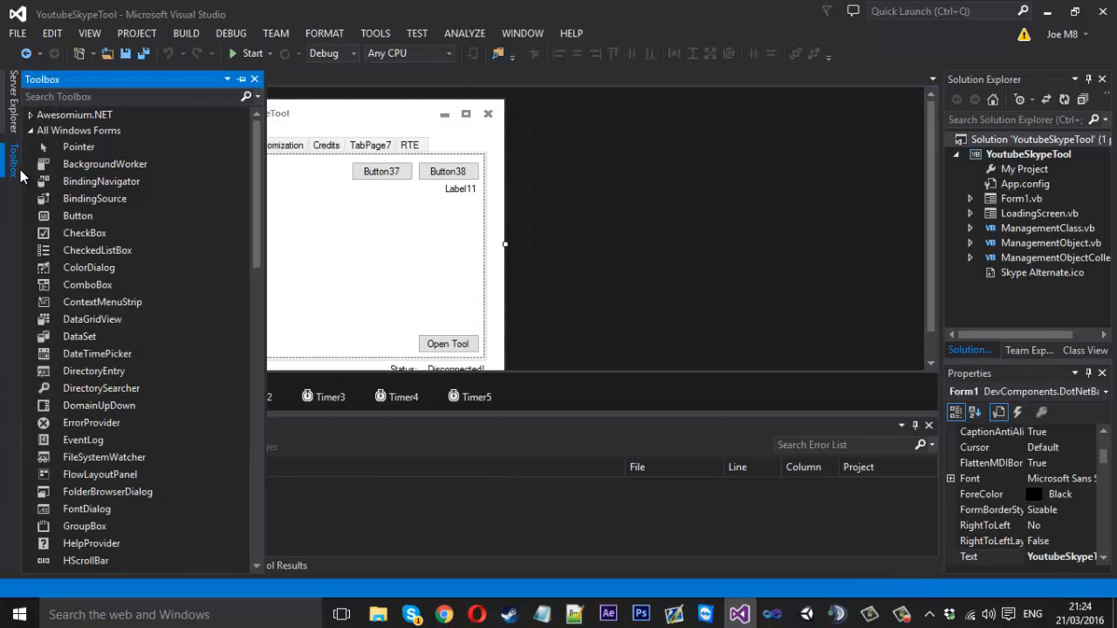
{"action": "scroll", "scroll_direction": "down", "scroll_amount": 3}
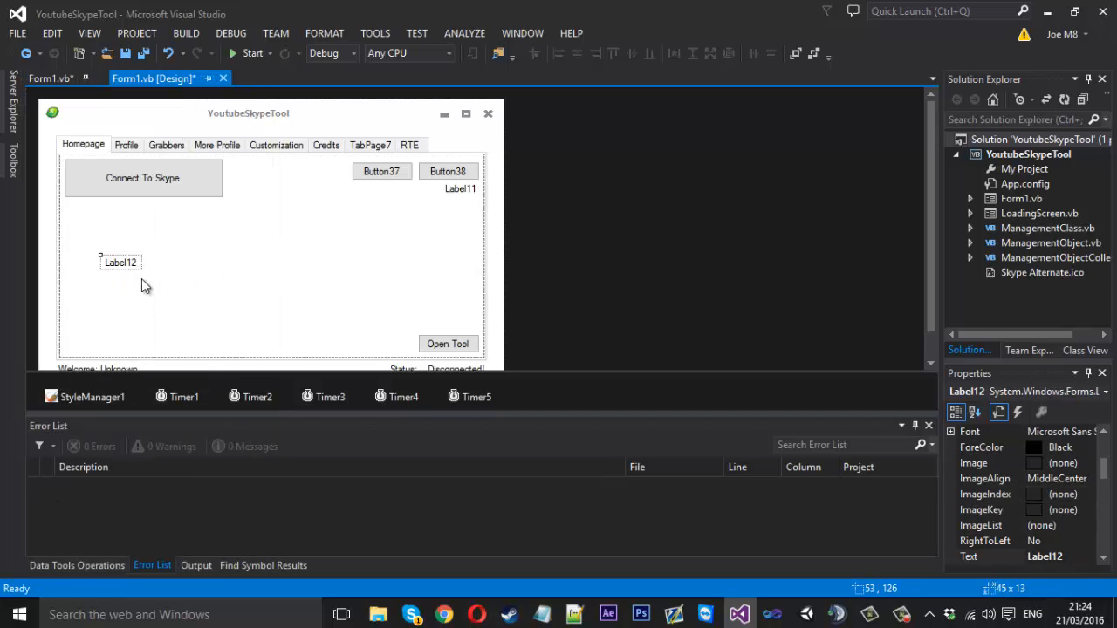
{"action": "mouse_move", "coordinate": [201, 317]}
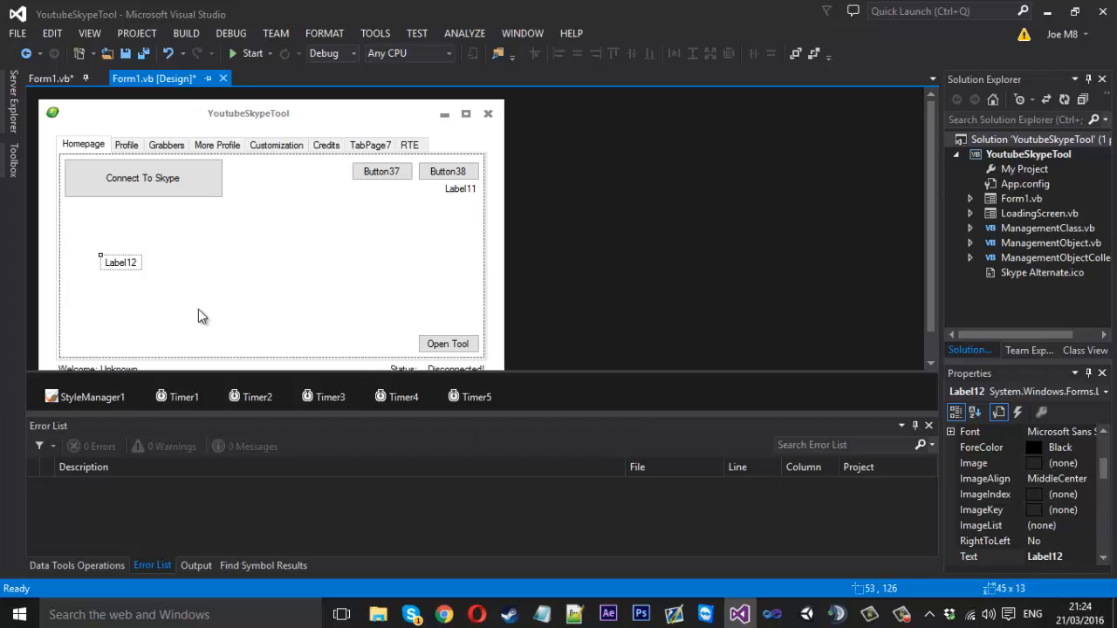
{"action": "left_click", "coordinate": [48, 78]}
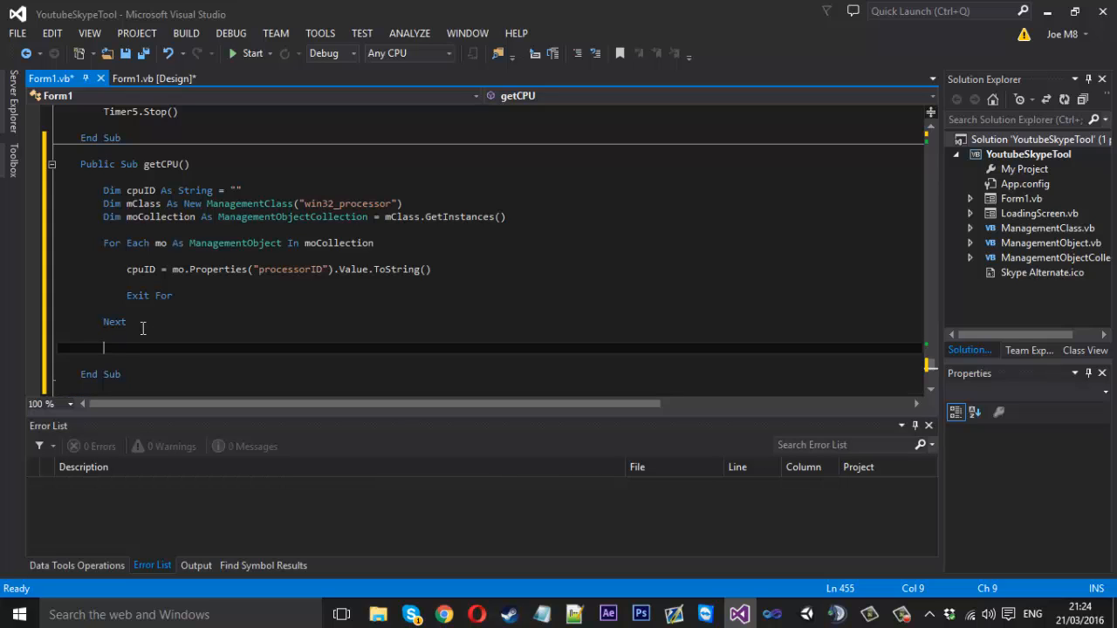
{"action": "left_click", "coordinate": [153, 78]}
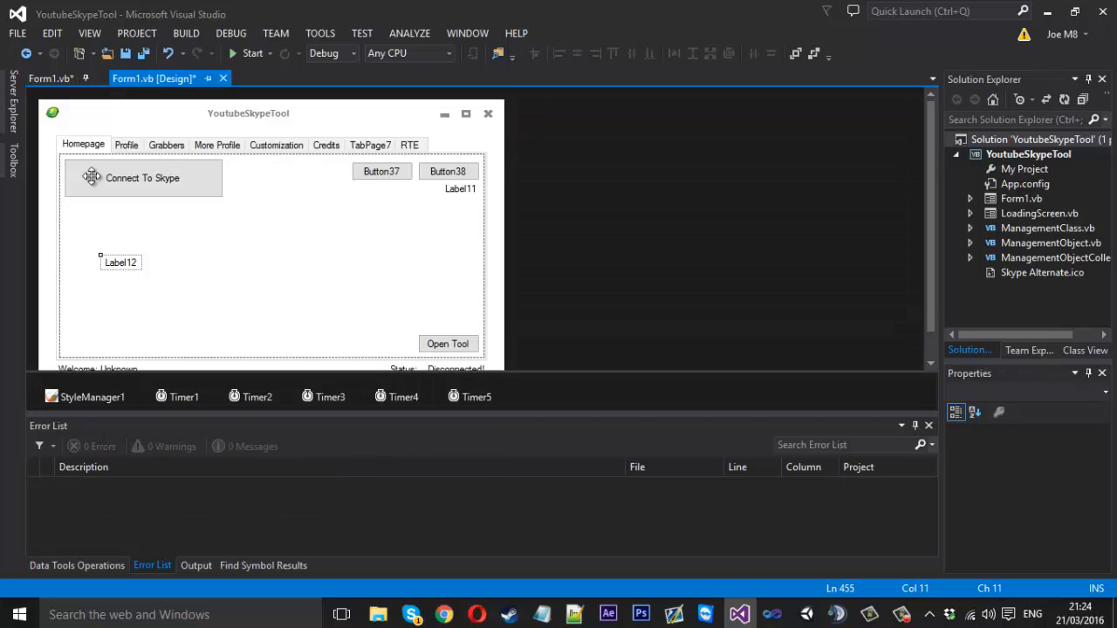
{"action": "left_click", "coordinate": [49, 79]}
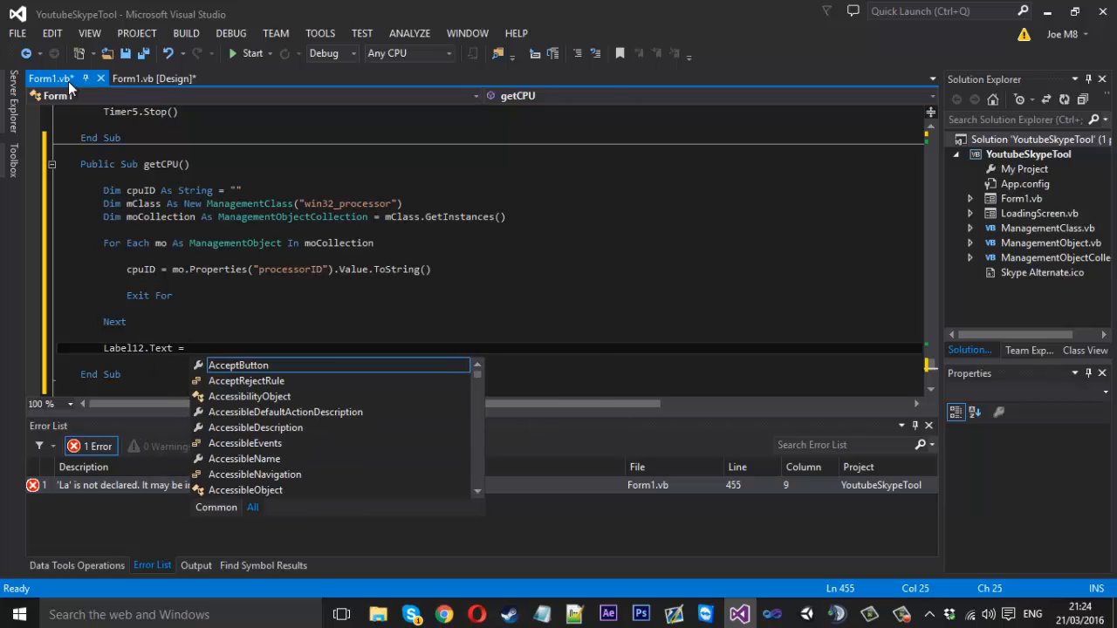
{"action": "type", "text": "cpuID"}
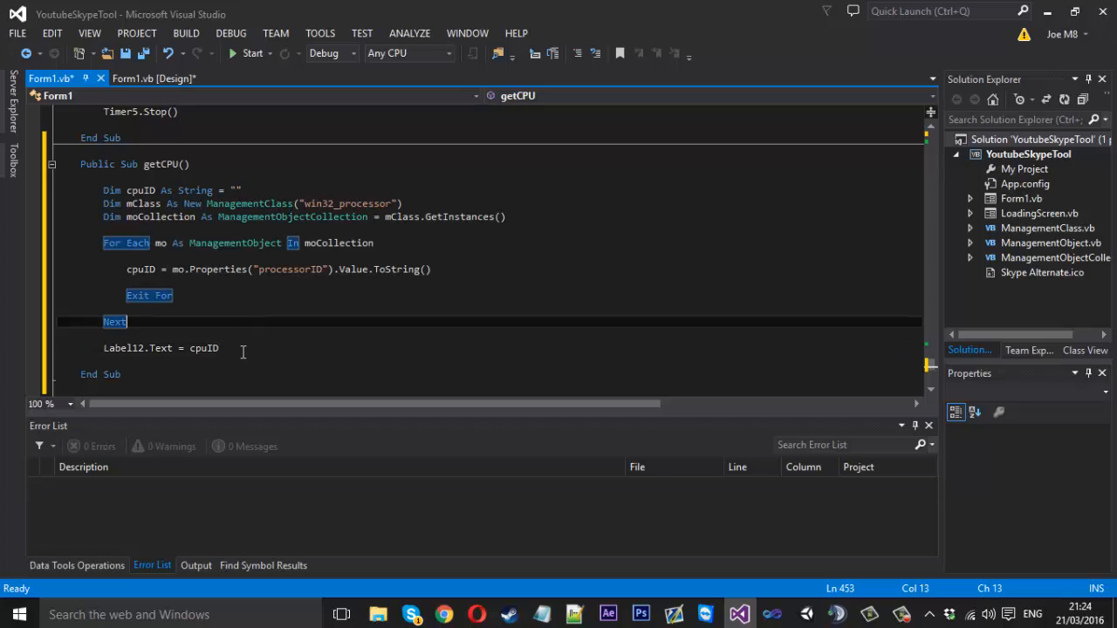
{"action": "mouse_move", "coordinate": [205, 257]}
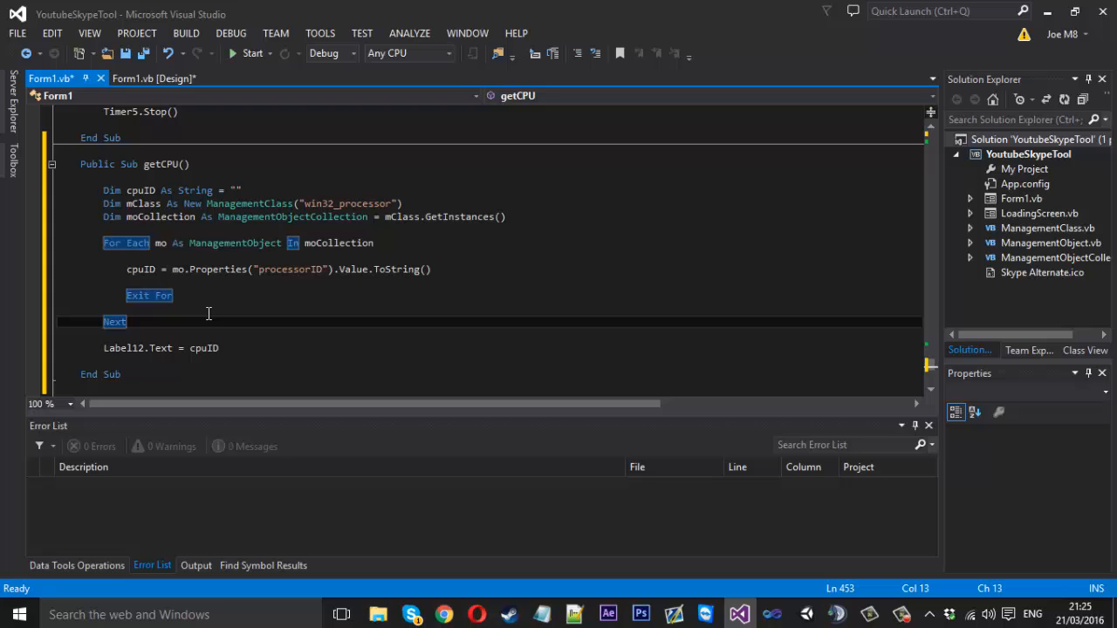
{"action": "left_click", "coordinate": [153, 79]}
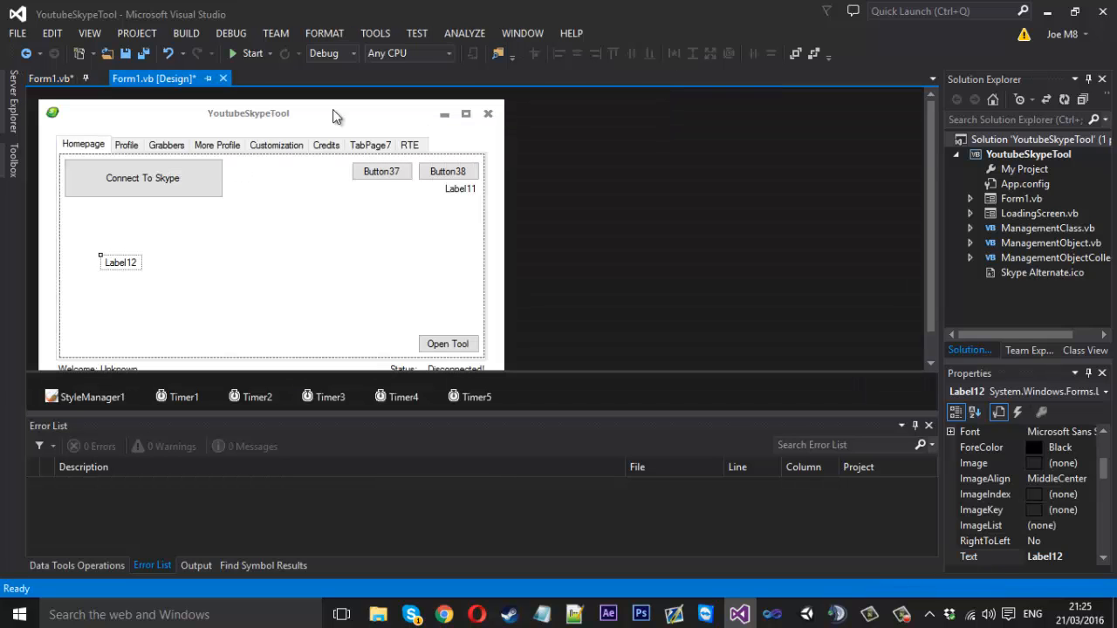
Call getCPU() as the first line of Form1_Load and run the app
{"action": "left_click", "coordinate": [49, 78]}
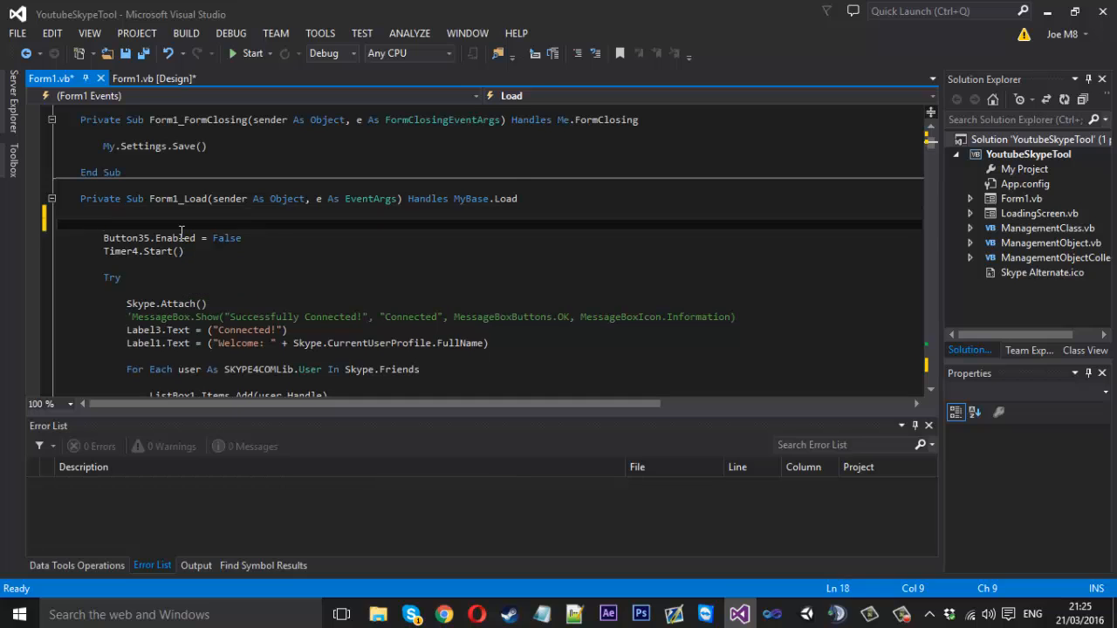
{"action": "left_click", "coordinate": [104, 224]}
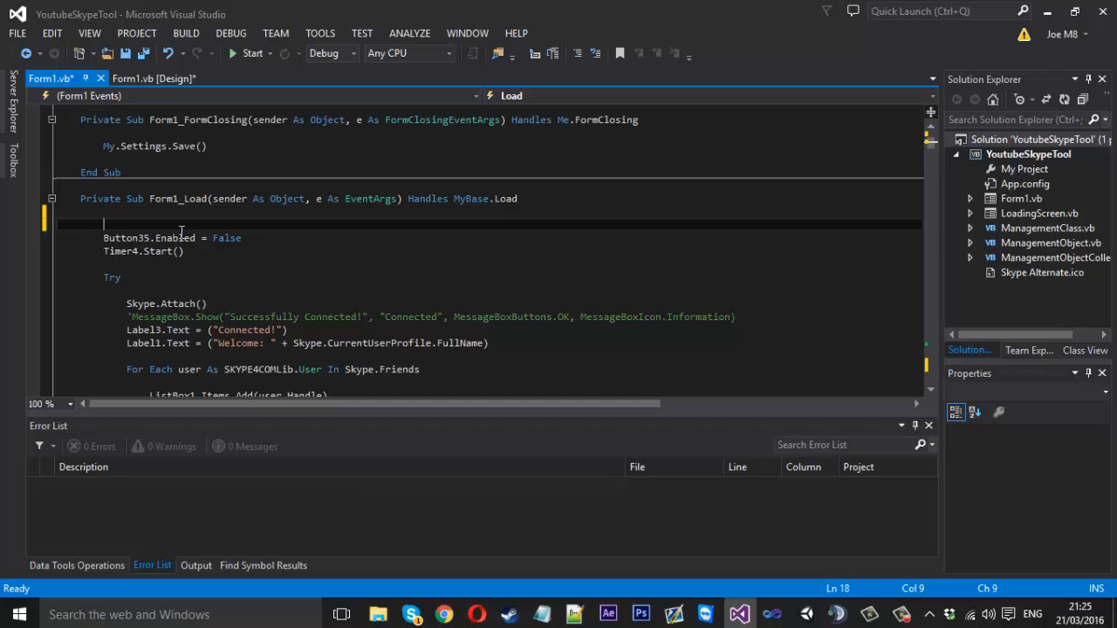
{"action": "type", "text": "getCPU("}
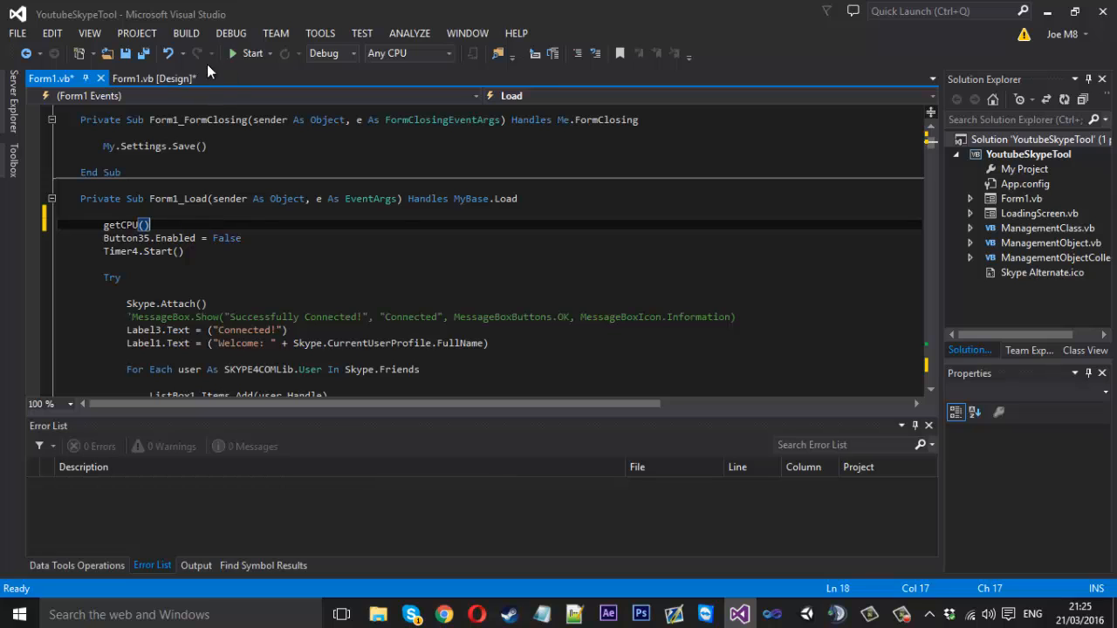
{"action": "left_click", "coordinate": [252, 53]}
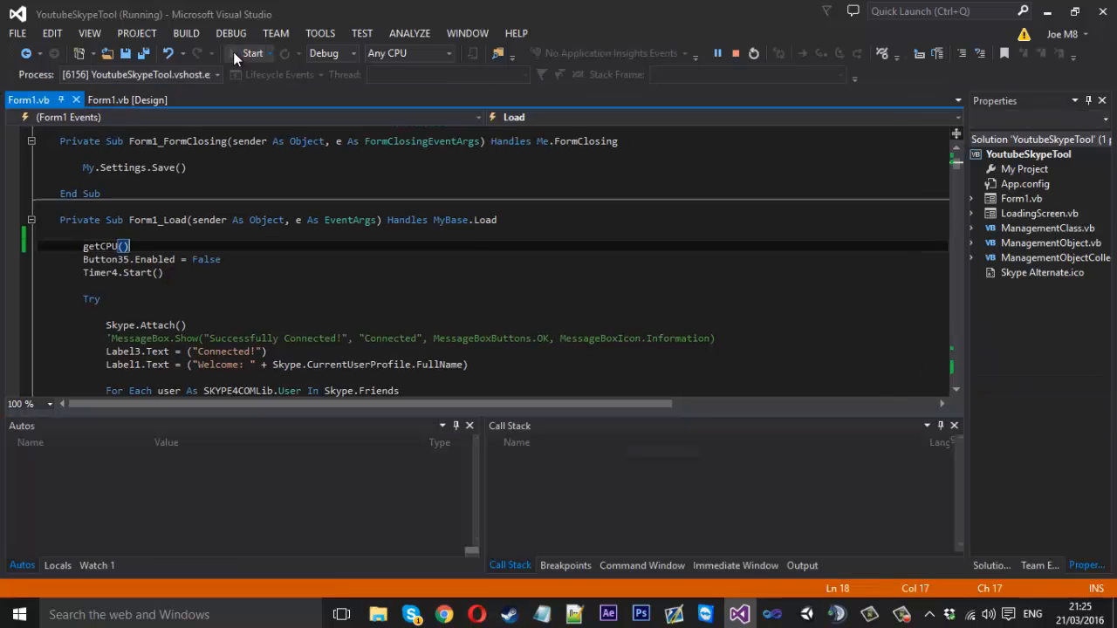
Run the app and confirm it shows processor ID 178BFBFF00600F20, then close it
{"action": "left_click", "coordinate": [252, 54]}
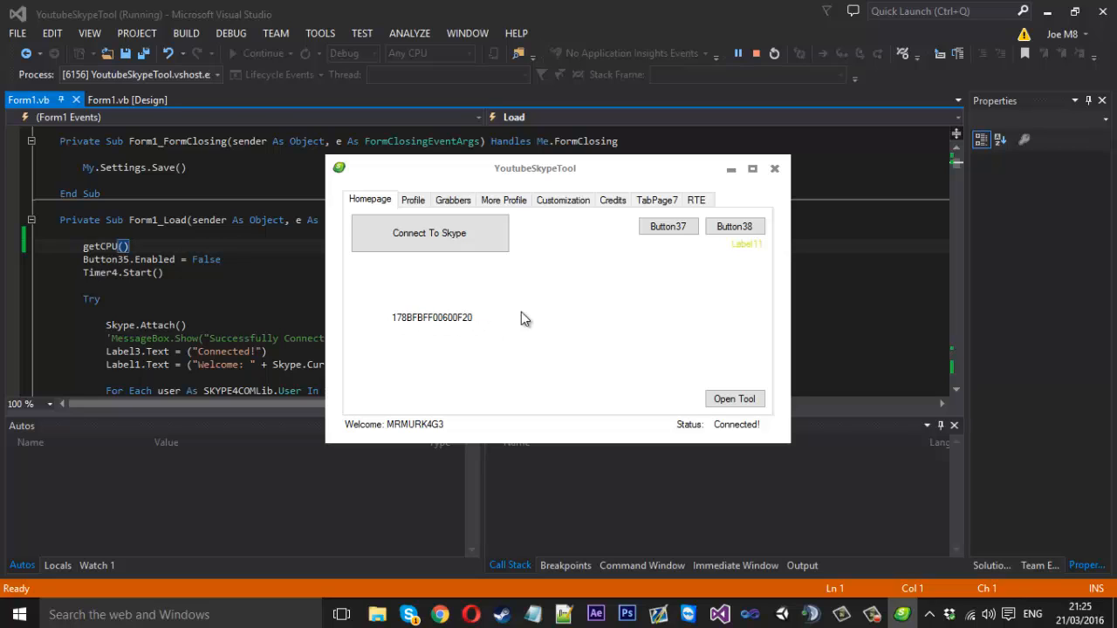
{"action": "mouse_move", "coordinate": [436, 365]}
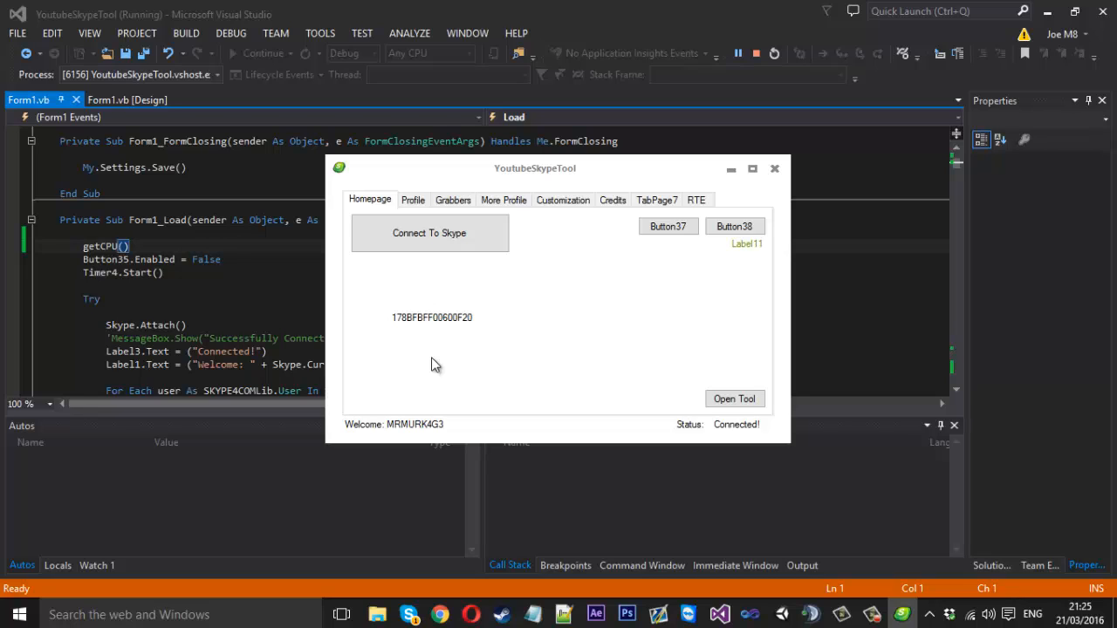
{"action": "mouse_move", "coordinate": [471, 313]}
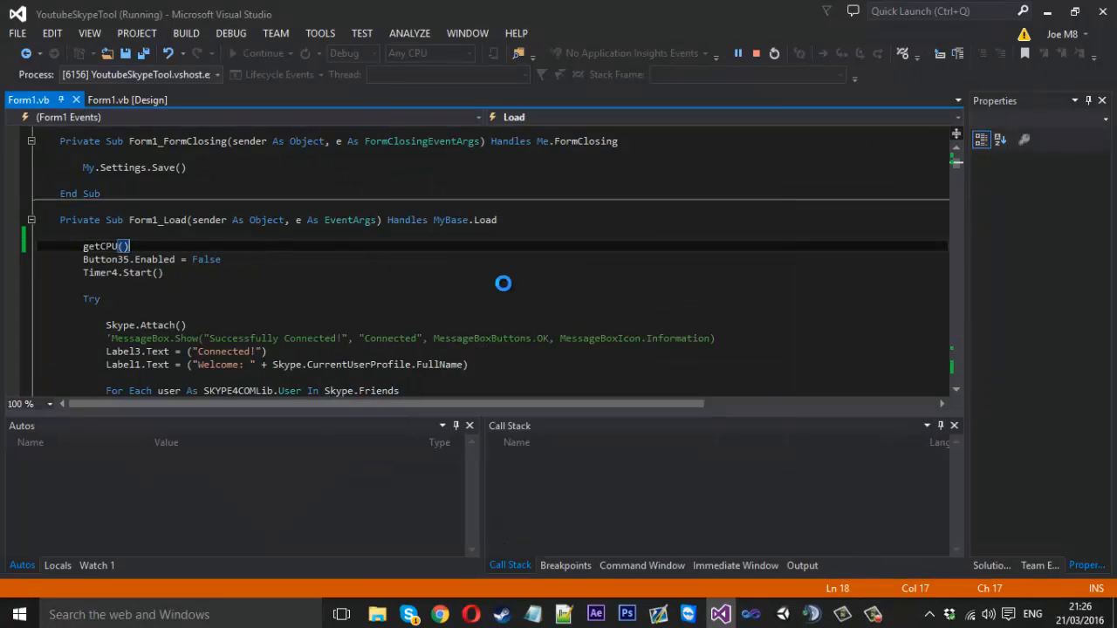
Jump from the getCPU() call in Form1_Load to the getCPU sub's definition
{"action": "right_click", "coordinate": [122, 224]}
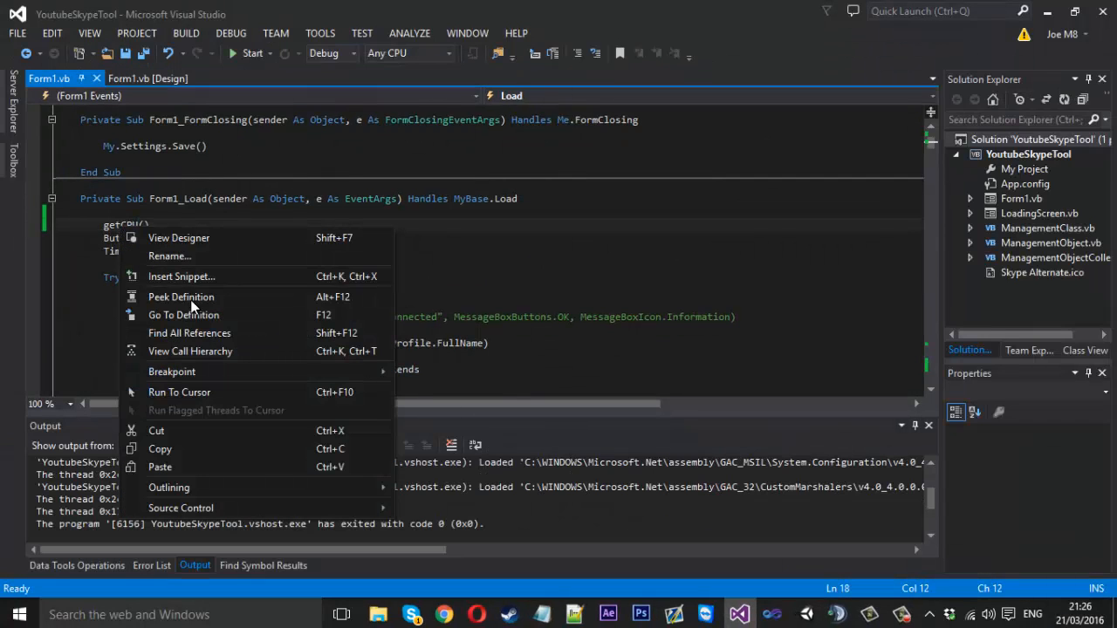
{"action": "left_click", "coordinate": [184, 314]}
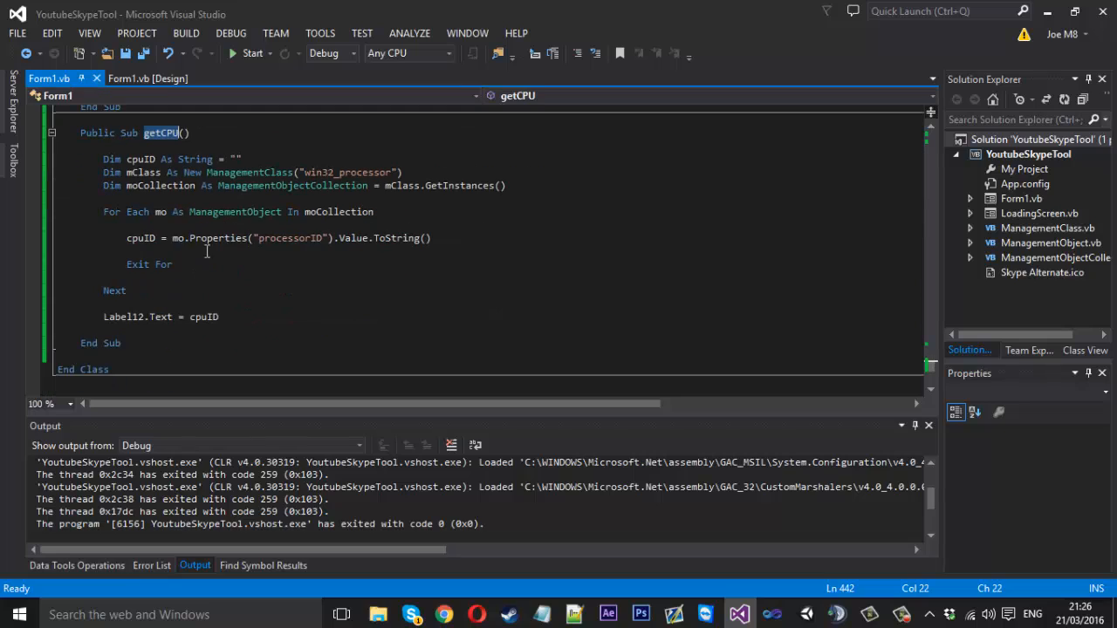
{"action": "left_click", "coordinate": [210, 250]}
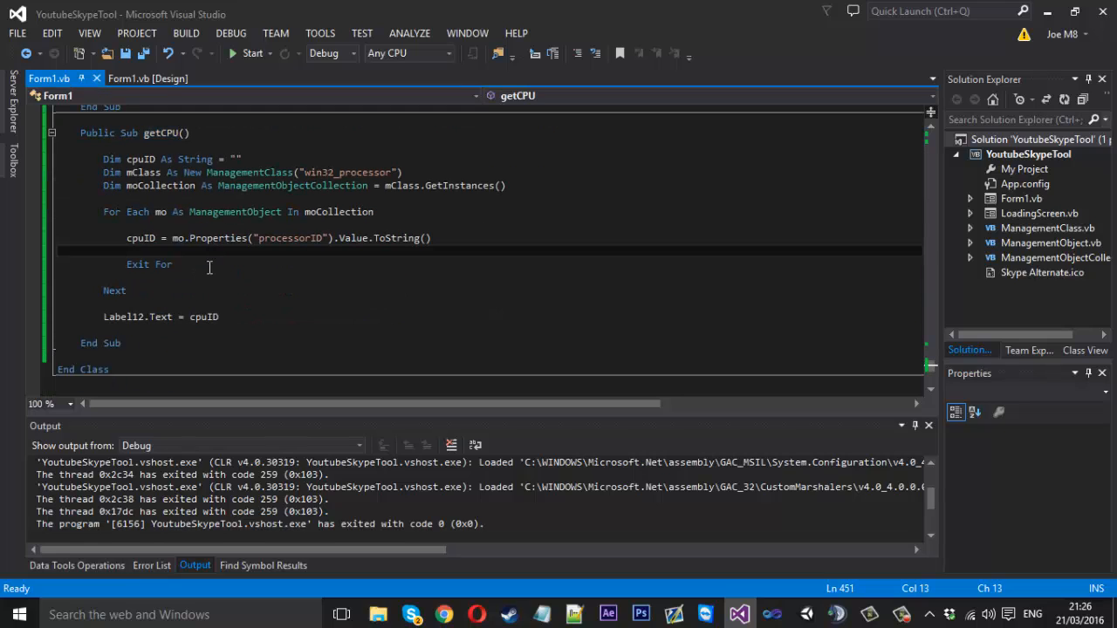